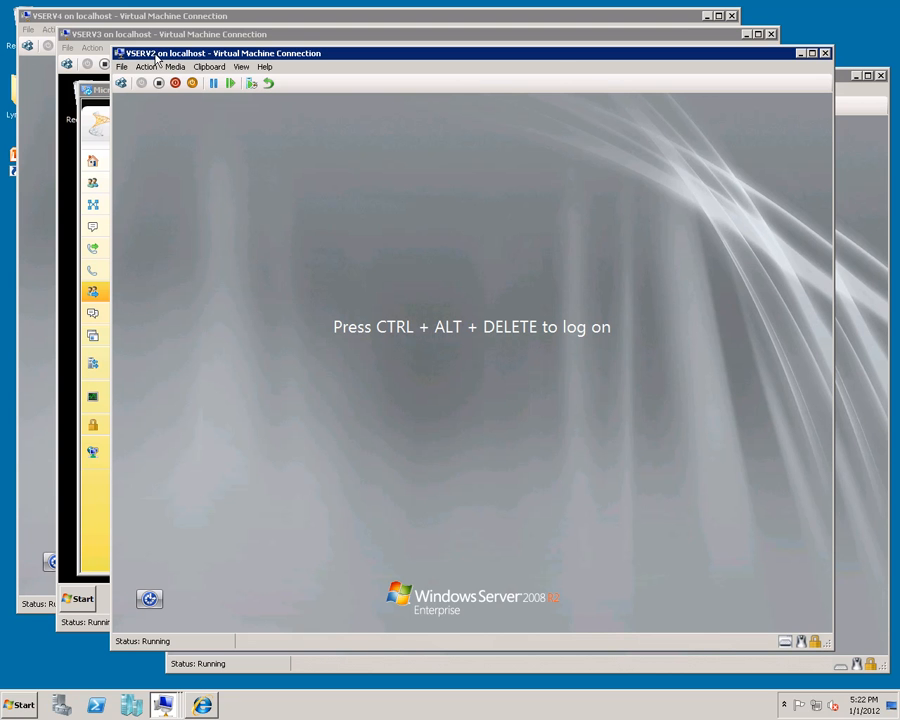
{"action": "mouse_move", "coordinate": [120, 84]}
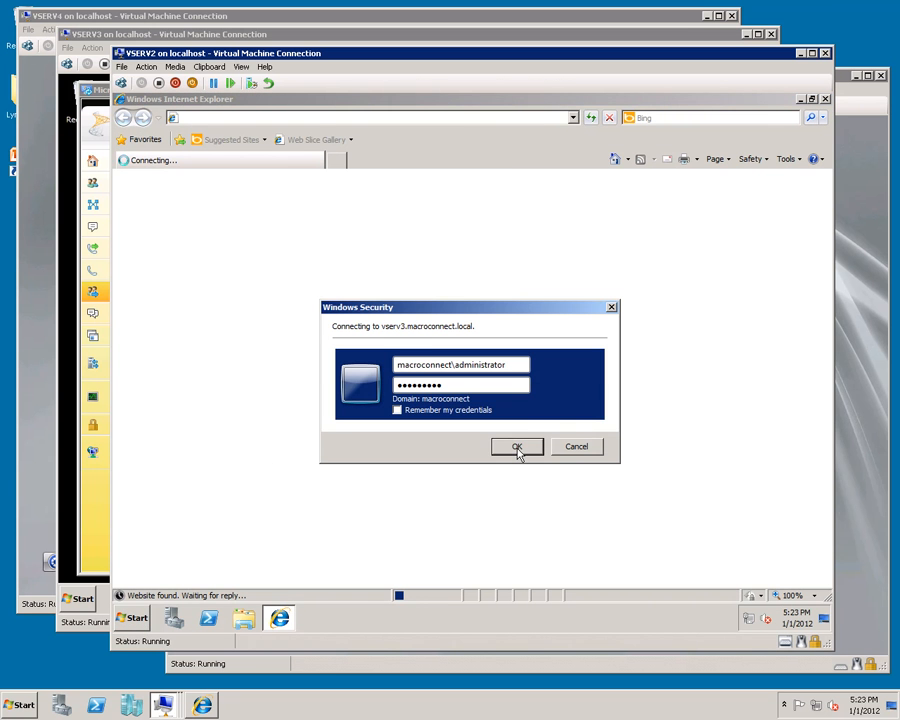
Sign in as administrator and install Silverlight so the Lync Control Panel loads
{"action": "left_click", "coordinate": [516, 446]}
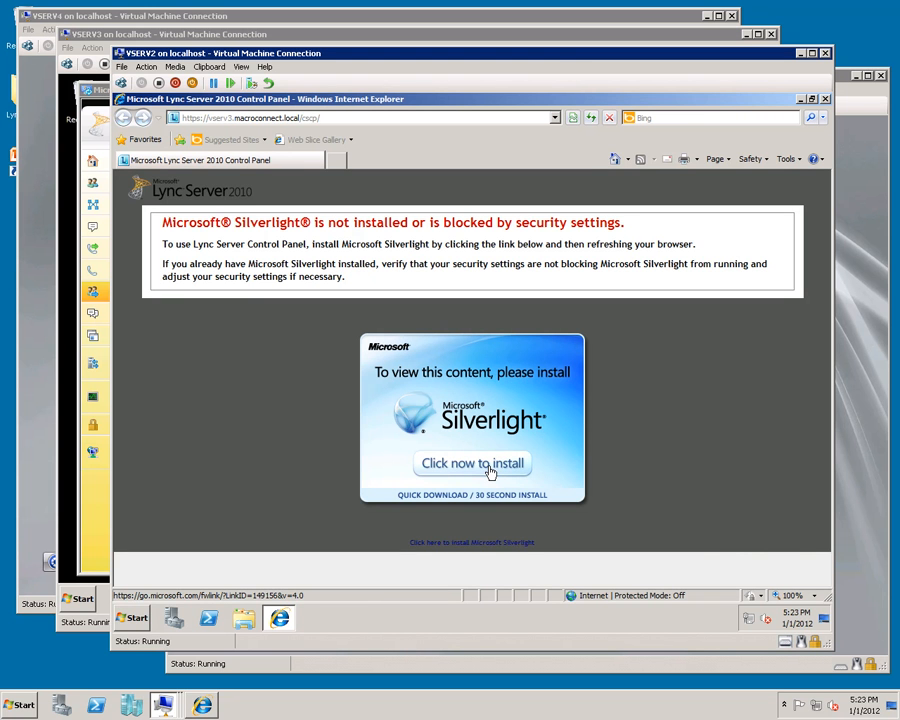
{"action": "left_click", "coordinate": [472, 464]}
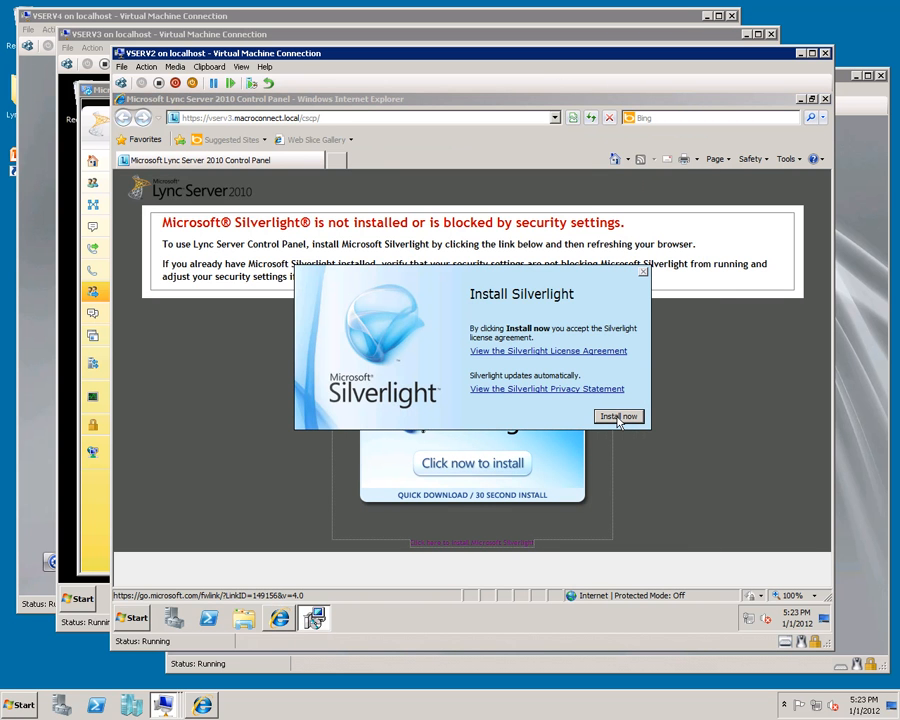
{"action": "left_click", "coordinate": [618, 416]}
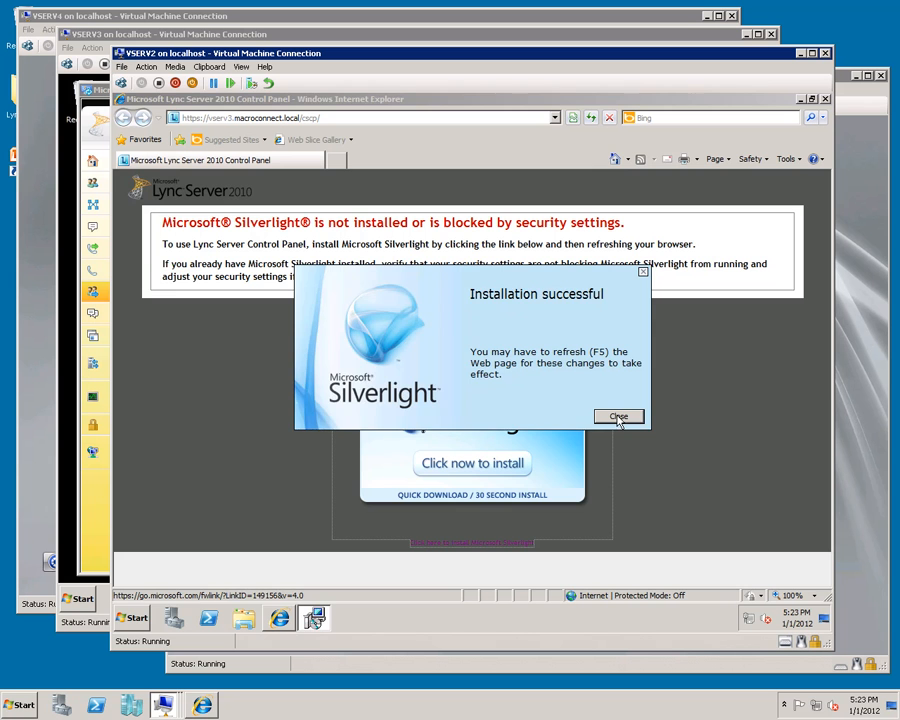
{"action": "left_click", "coordinate": [618, 416]}
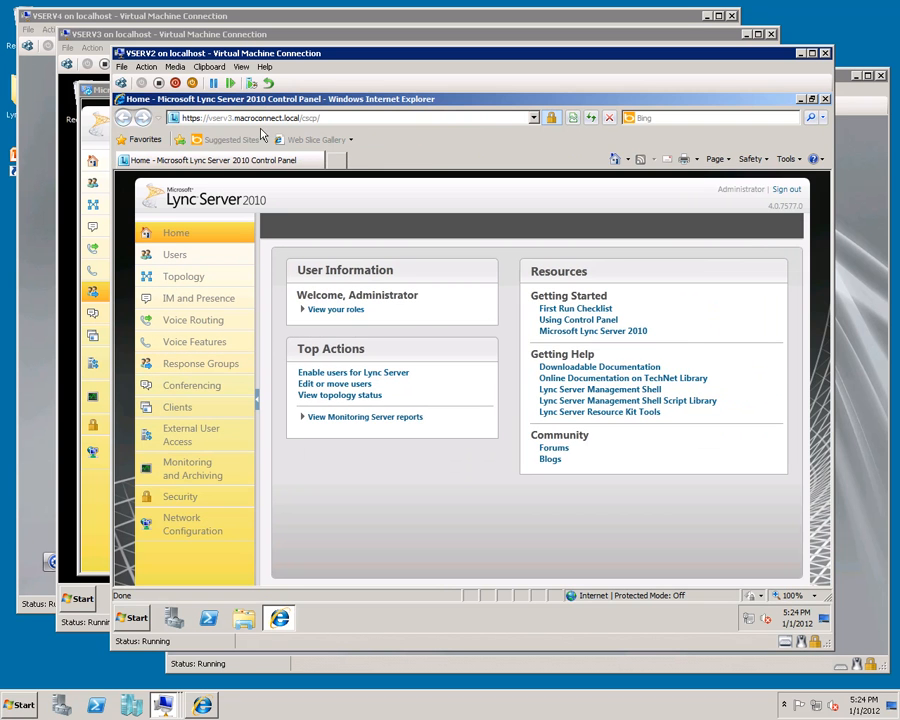
{"action": "mouse_move", "coordinate": [384, 298]}
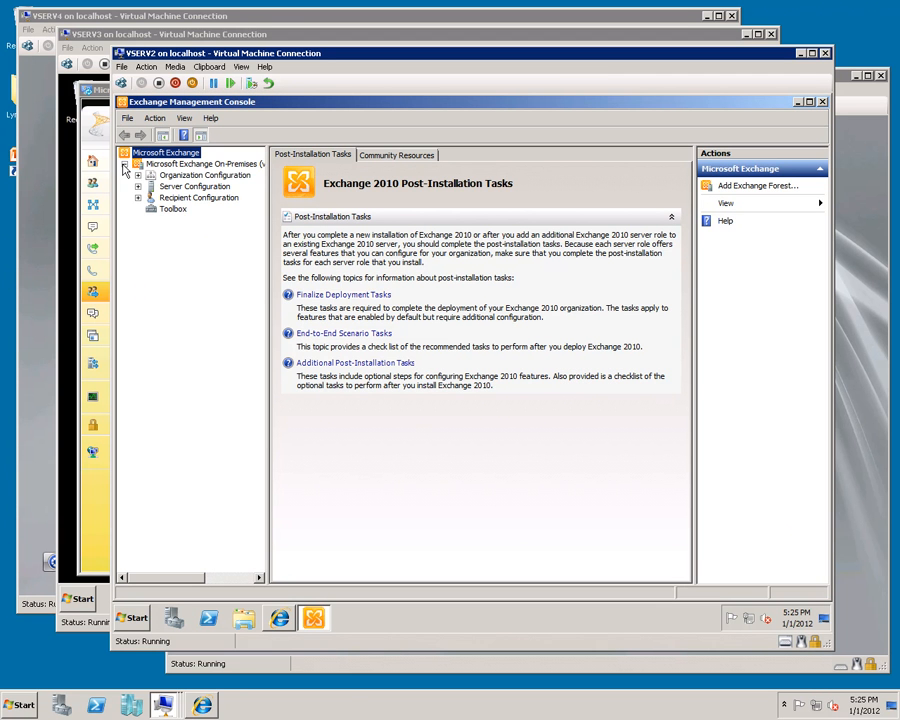
Expand Organization Configuration and select Unified Messaging, showing no dial plans yet
{"action": "left_click", "coordinate": [138, 176]}
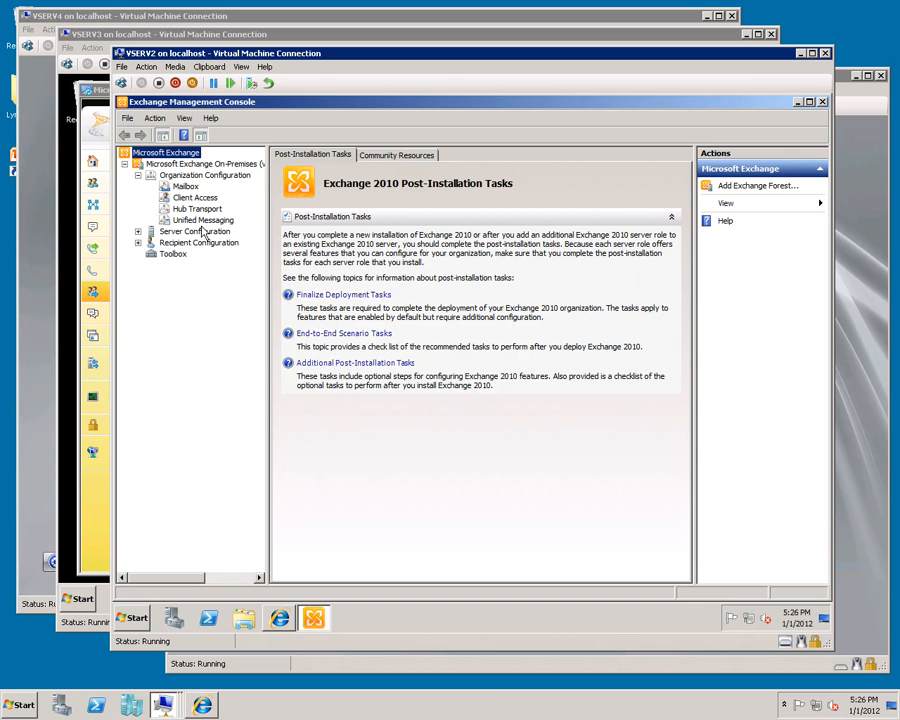
{"action": "left_click", "coordinate": [204, 218]}
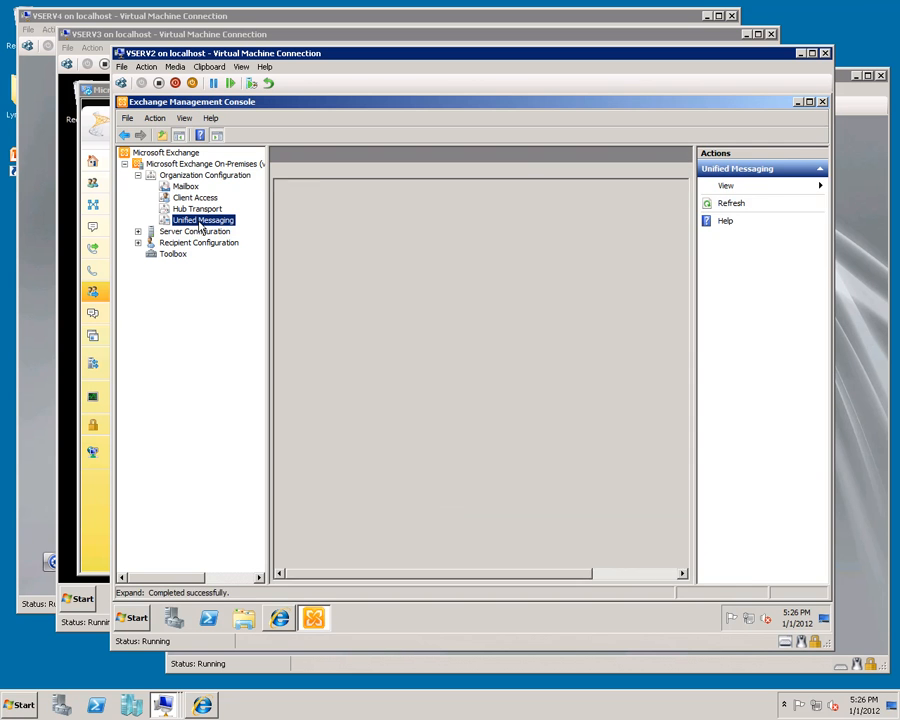
{"action": "left_click", "coordinate": [204, 218]}
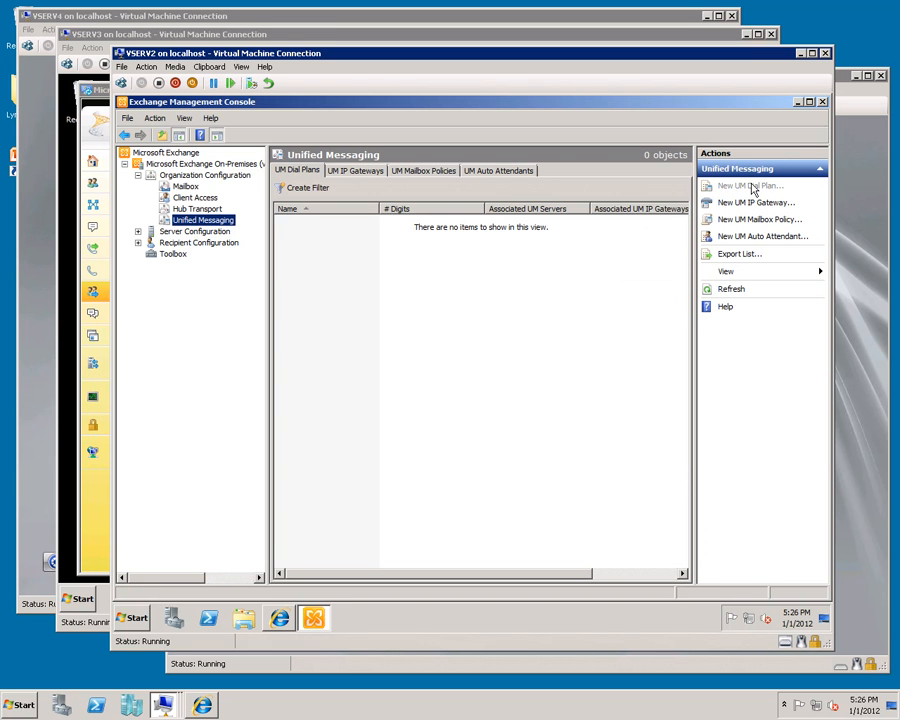
Start a new UM dial plan keeping DefaultDialPlan with 3-digit extensions, SIP URI, secured VoIP
{"action": "left_click", "coordinate": [748, 184]}
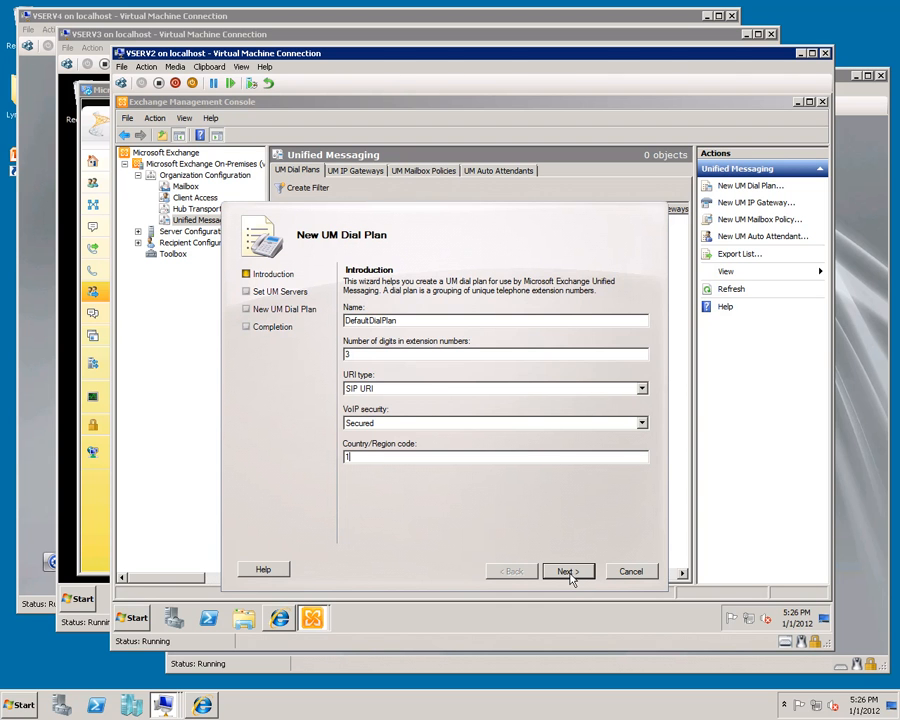
{"action": "left_click", "coordinate": [568, 572]}
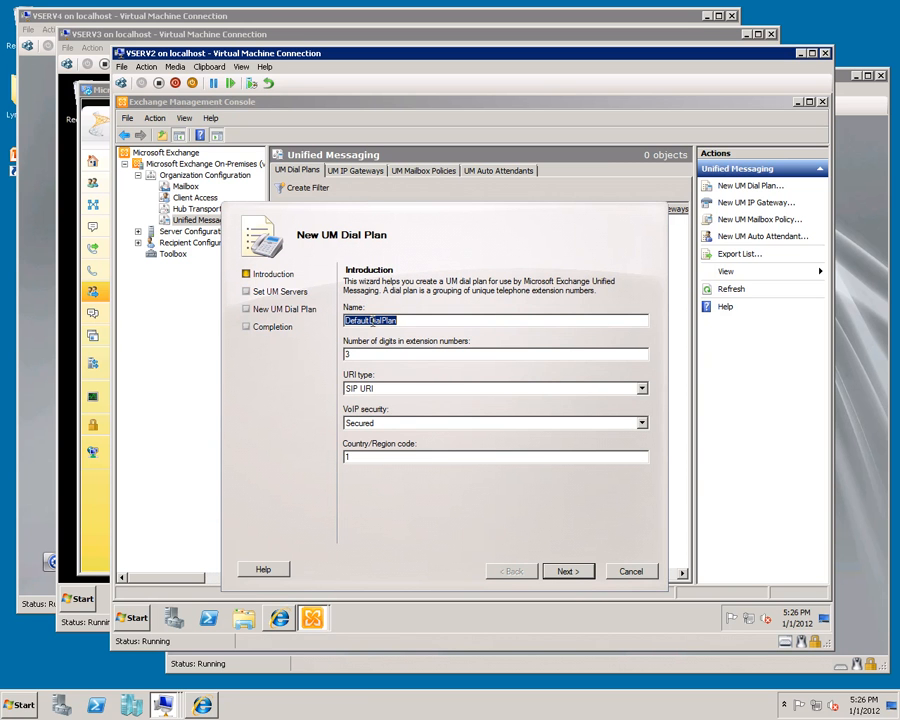
{"action": "left_click", "coordinate": [568, 572]}
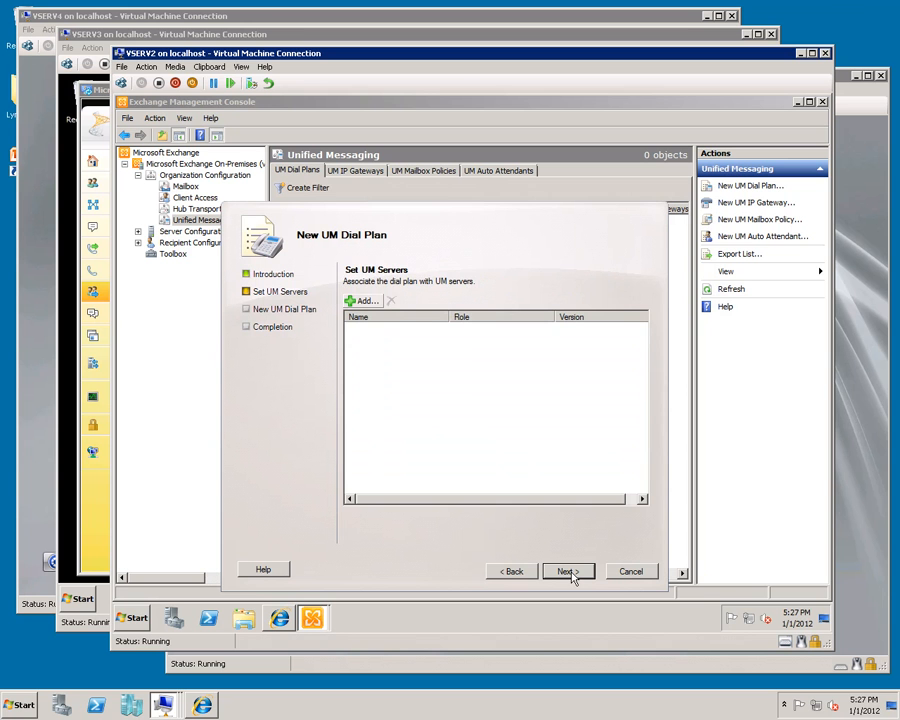
{"action": "mouse_move", "coordinate": [368, 304]}
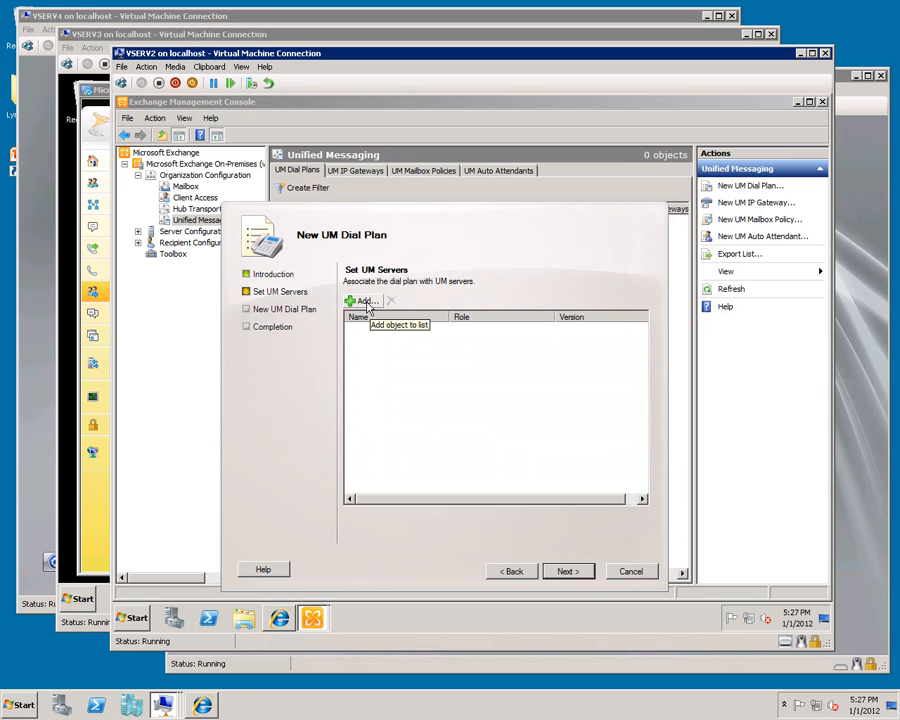
Associate server VSERV2 with DefaultDialPlan and create the dial plan
{"action": "left_click", "coordinate": [362, 300]}
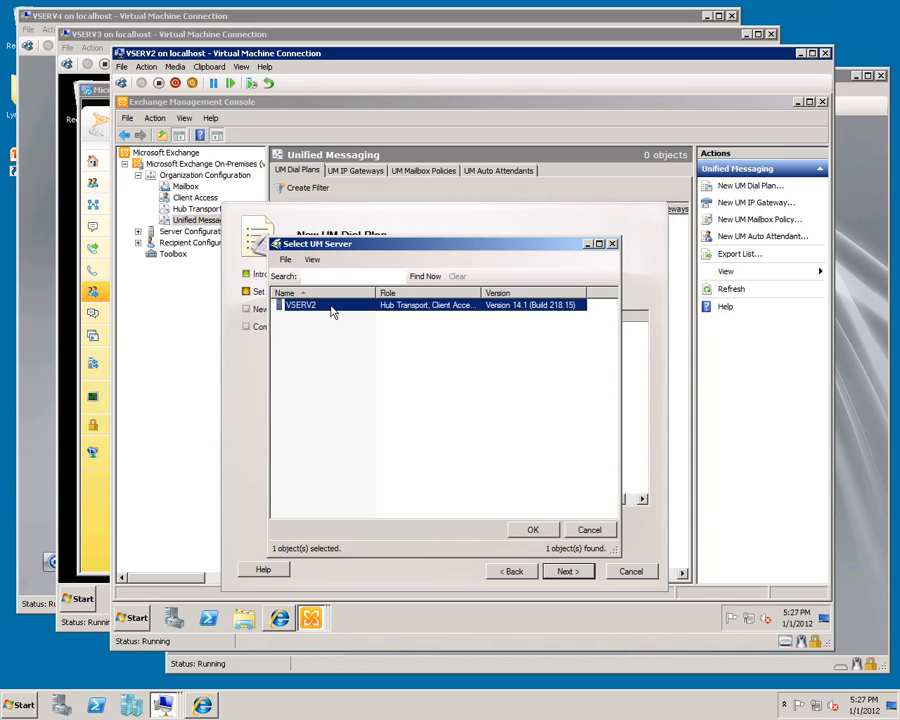
{"action": "left_click", "coordinate": [532, 528]}
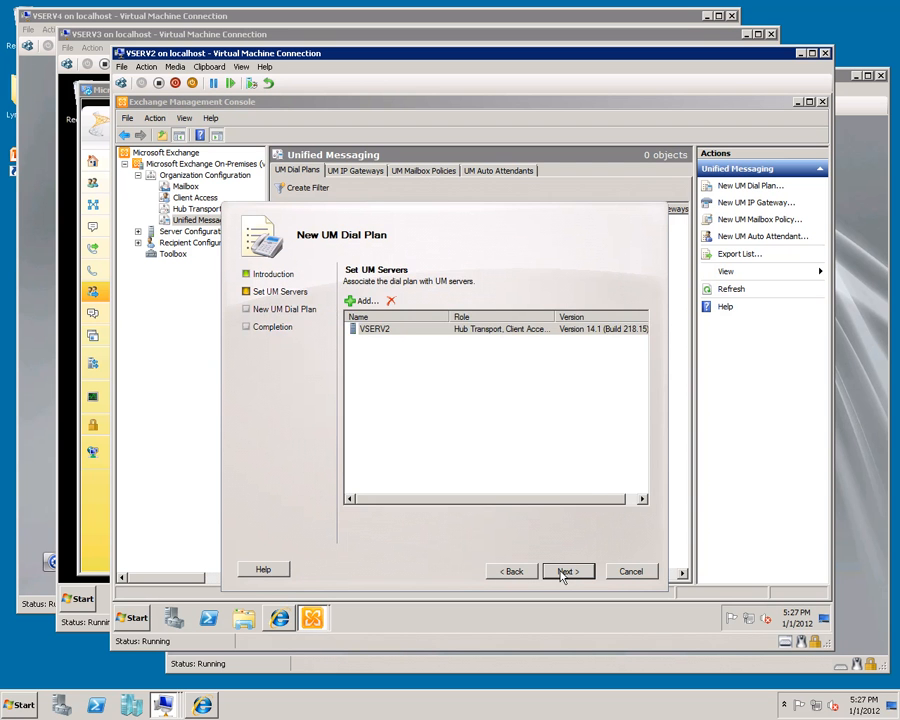
{"action": "left_click", "coordinate": [568, 570]}
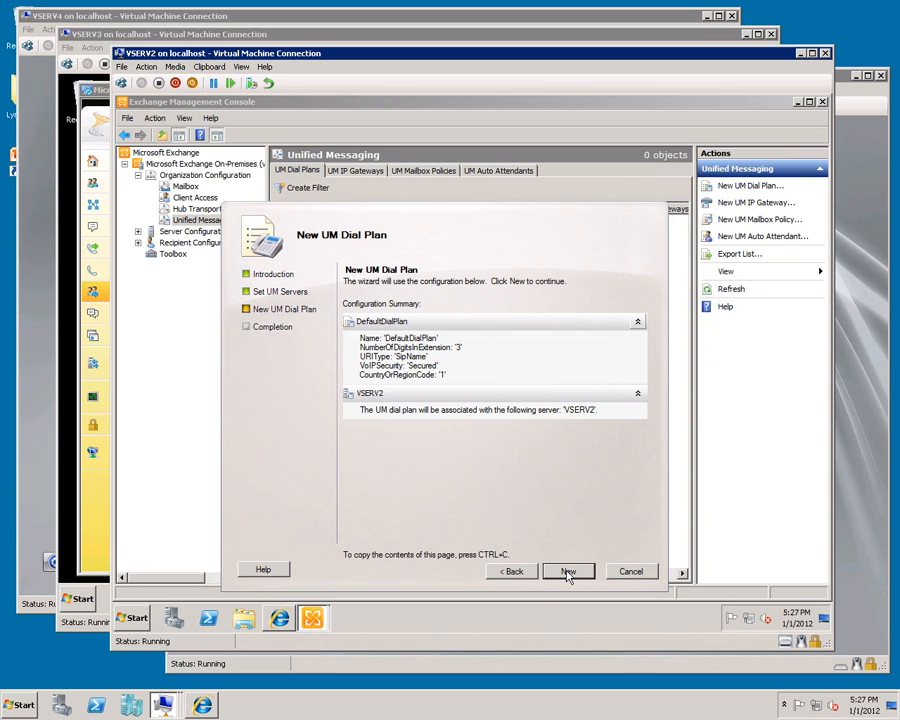
{"action": "left_click", "coordinate": [568, 570]}
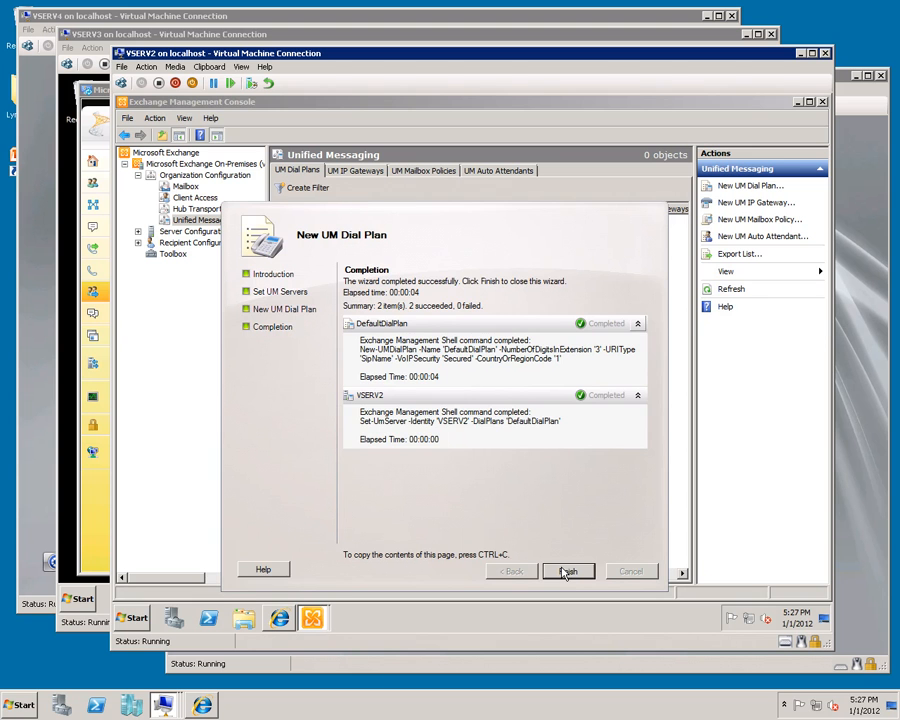
{"action": "left_click", "coordinate": [568, 570]}
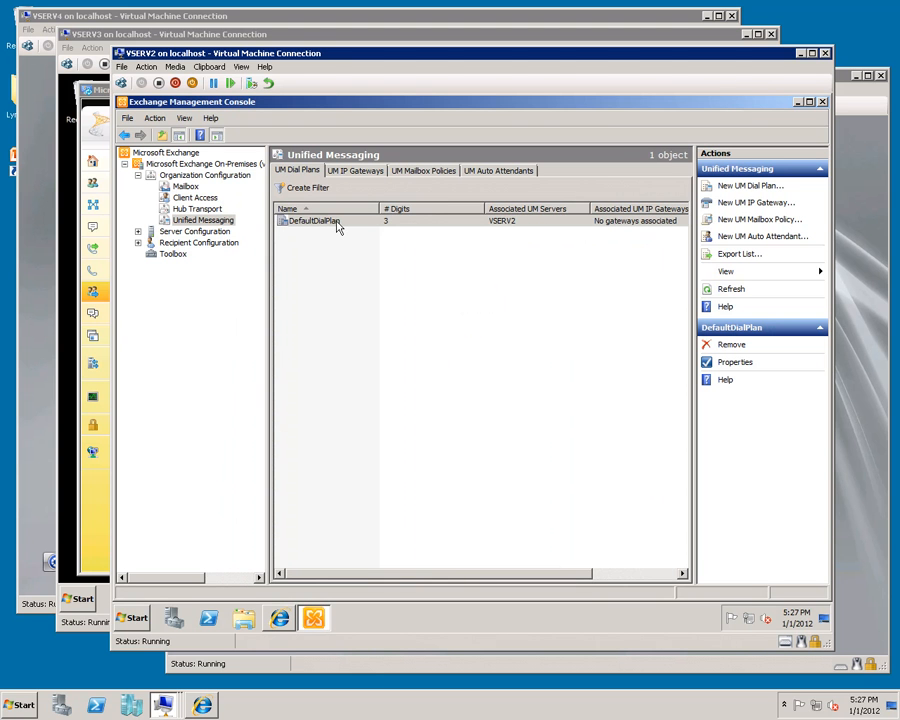
{"action": "left_click", "coordinate": [316, 220]}
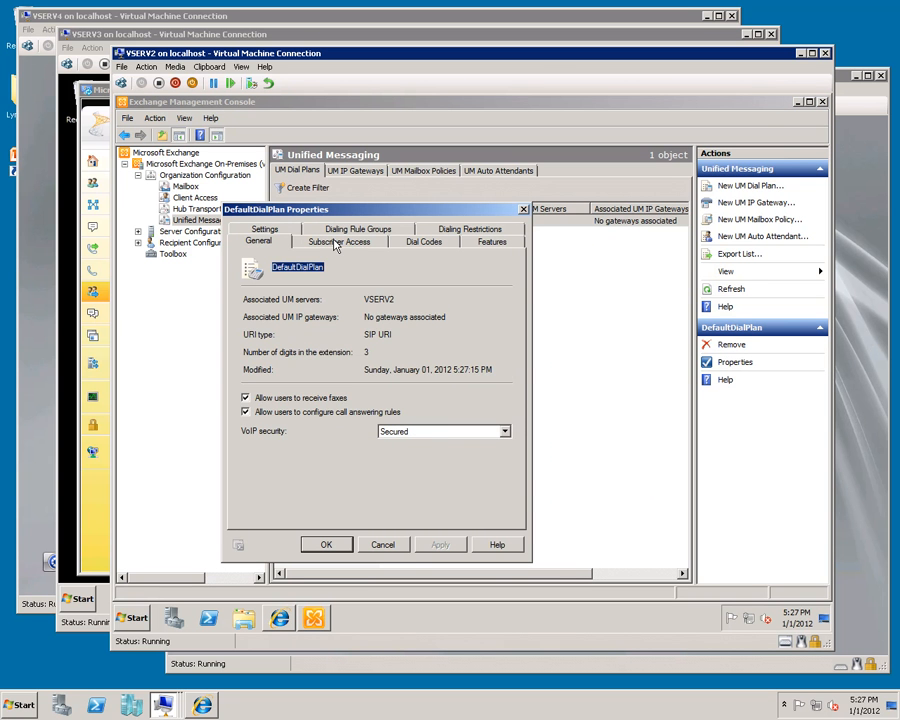
{"action": "left_click", "coordinate": [340, 240]}
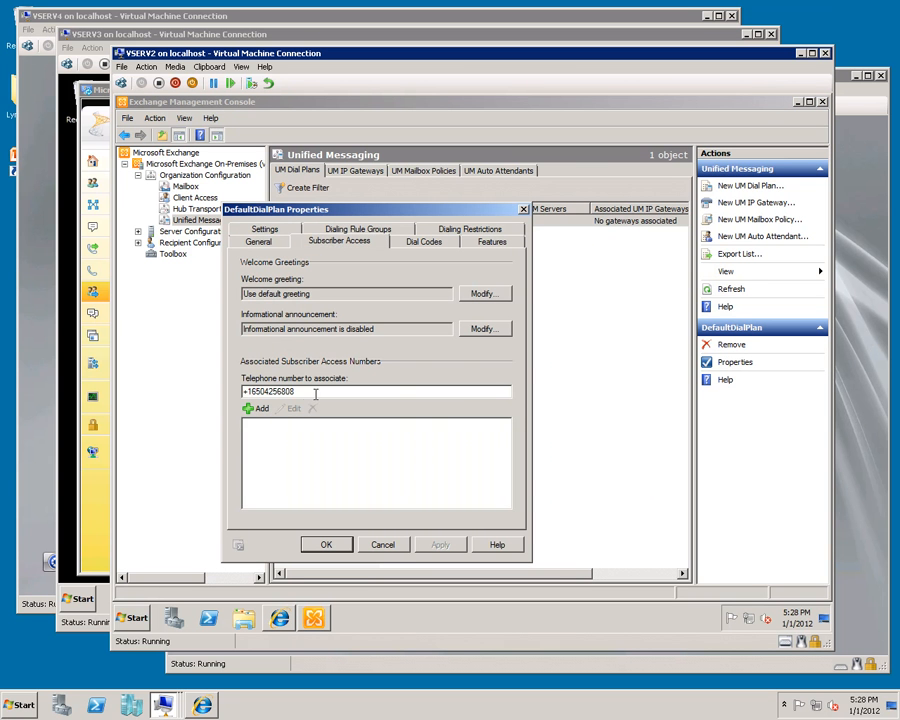
{"action": "mouse_move", "coordinate": [266, 428]}
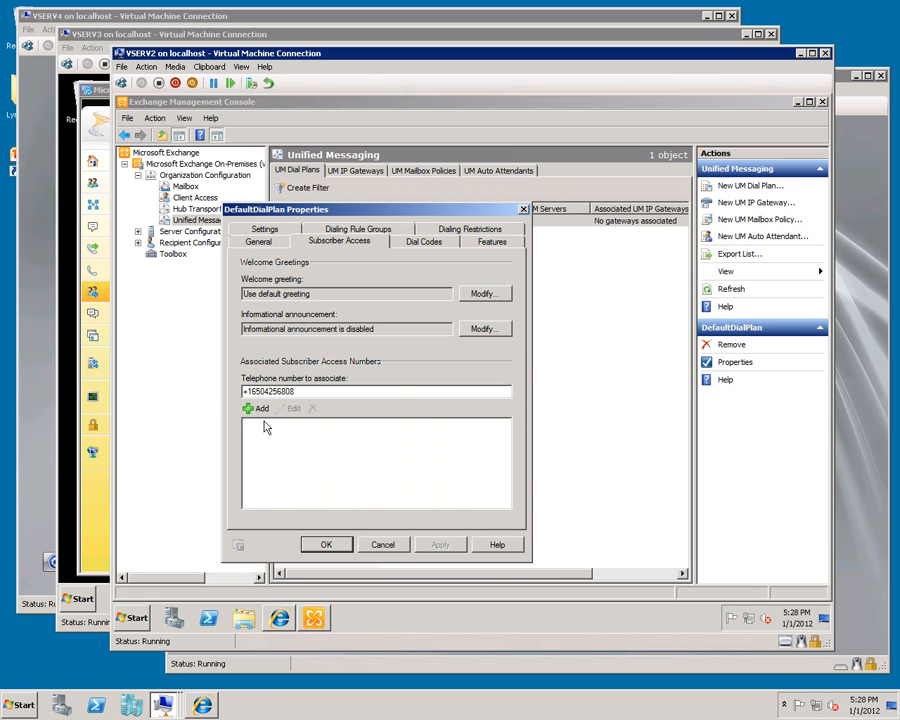
{"action": "type", "text": "8"}
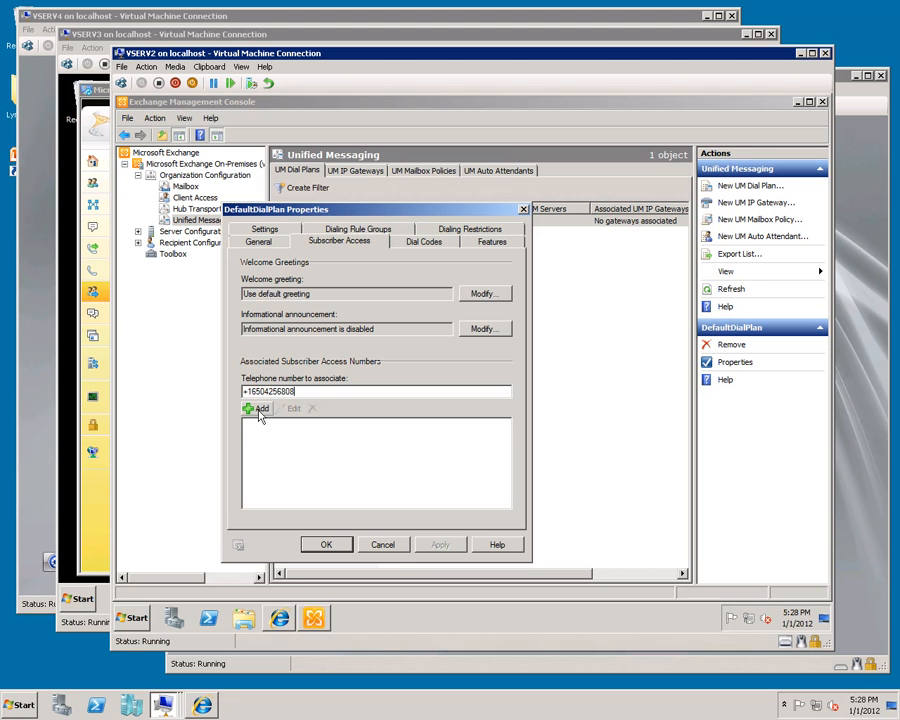
{"action": "left_click", "coordinate": [258, 408]}
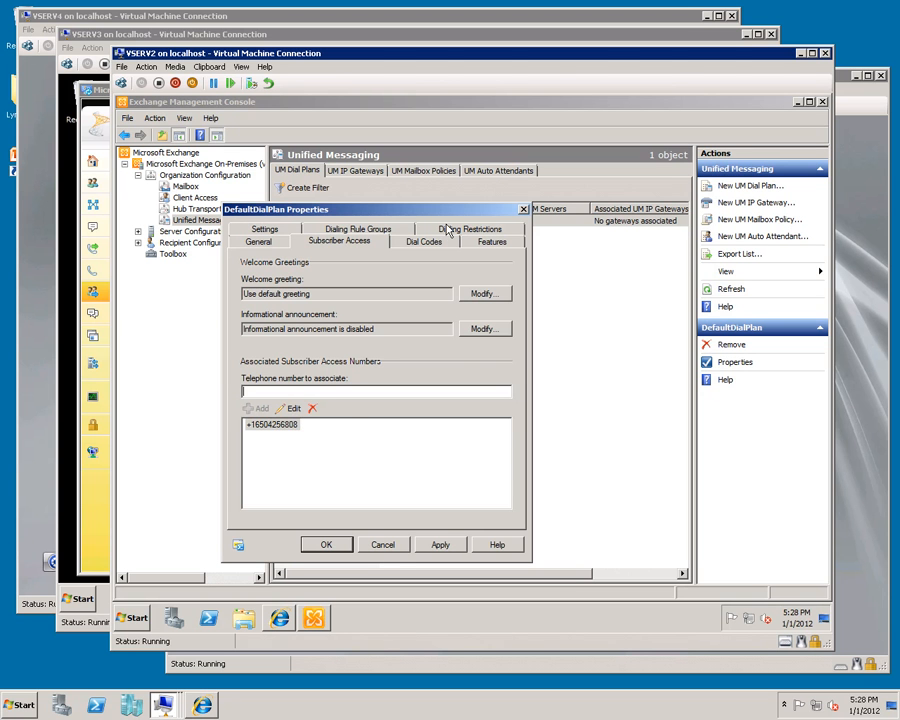
Allow calls to extensions under Dialing Restrictions and apply the dial plan properties
{"action": "left_click", "coordinate": [470, 236]}
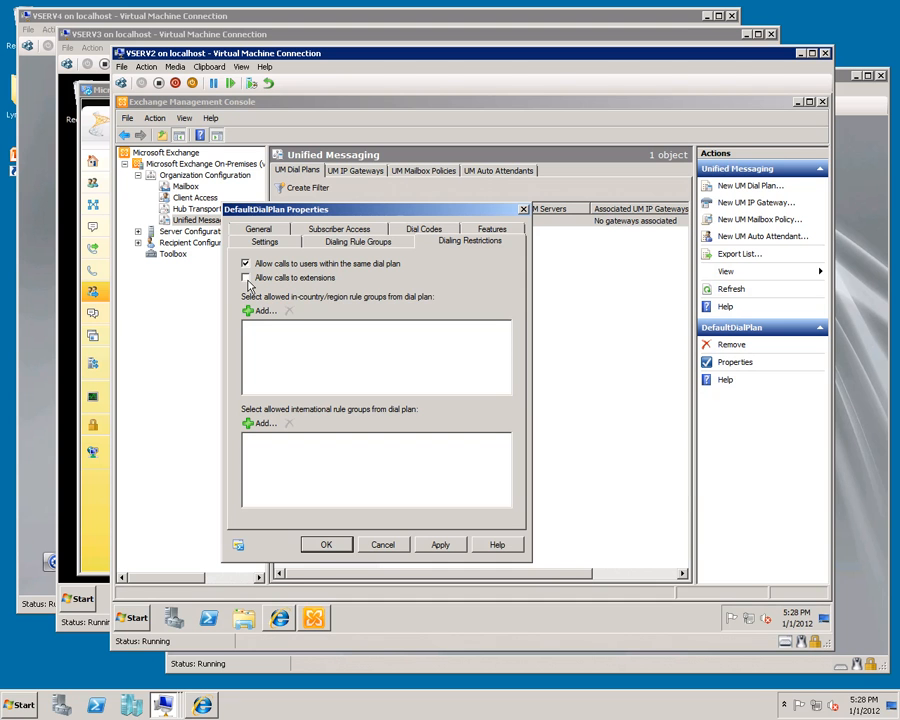
{"action": "left_click", "coordinate": [246, 276]}
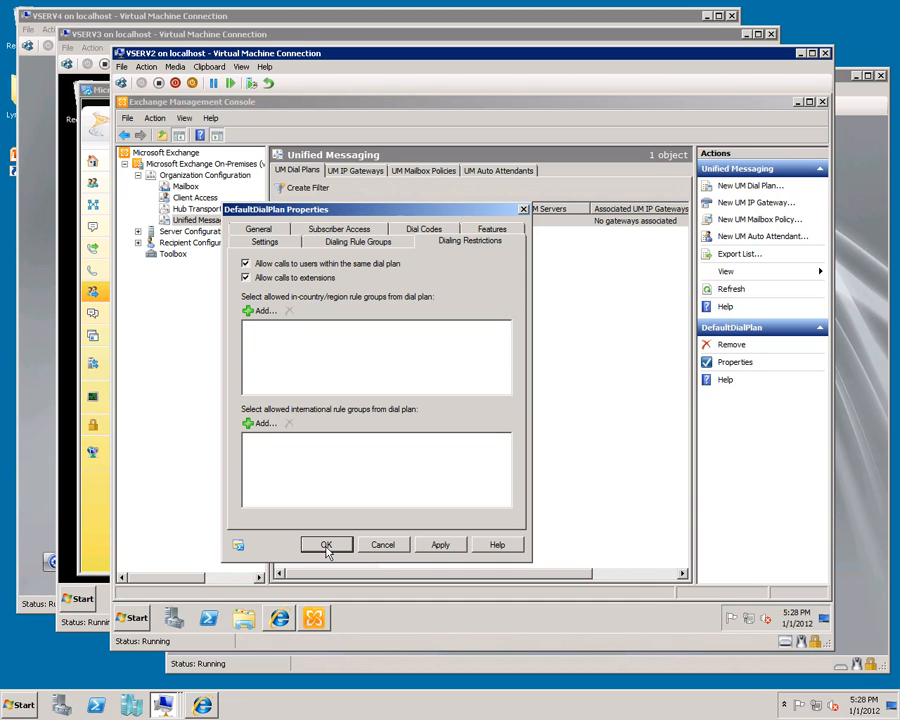
{"action": "left_click", "coordinate": [326, 544]}
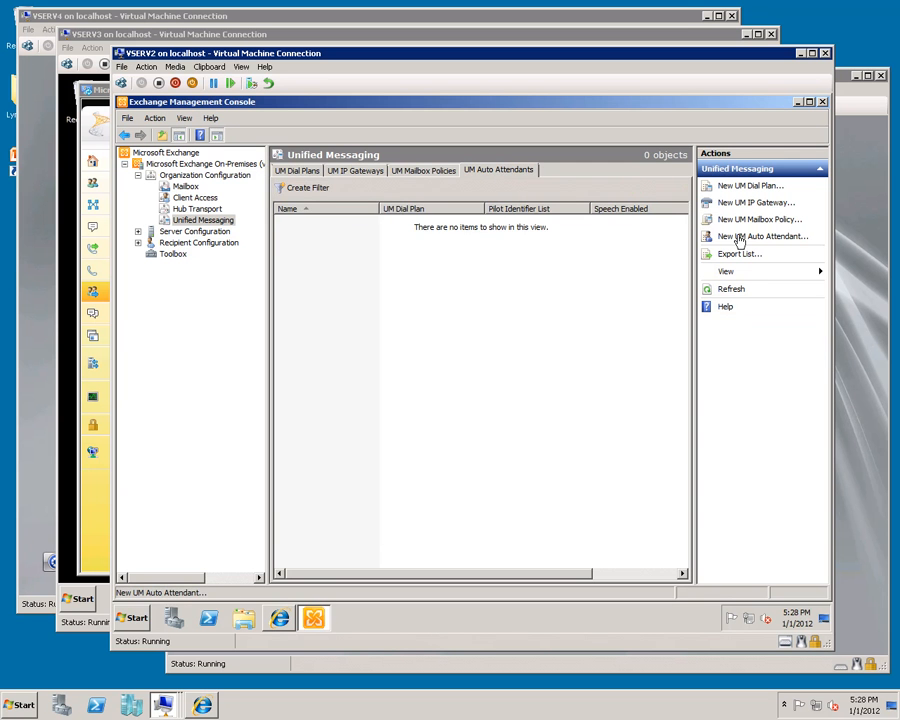
{"action": "left_click", "coordinate": [762, 236]}
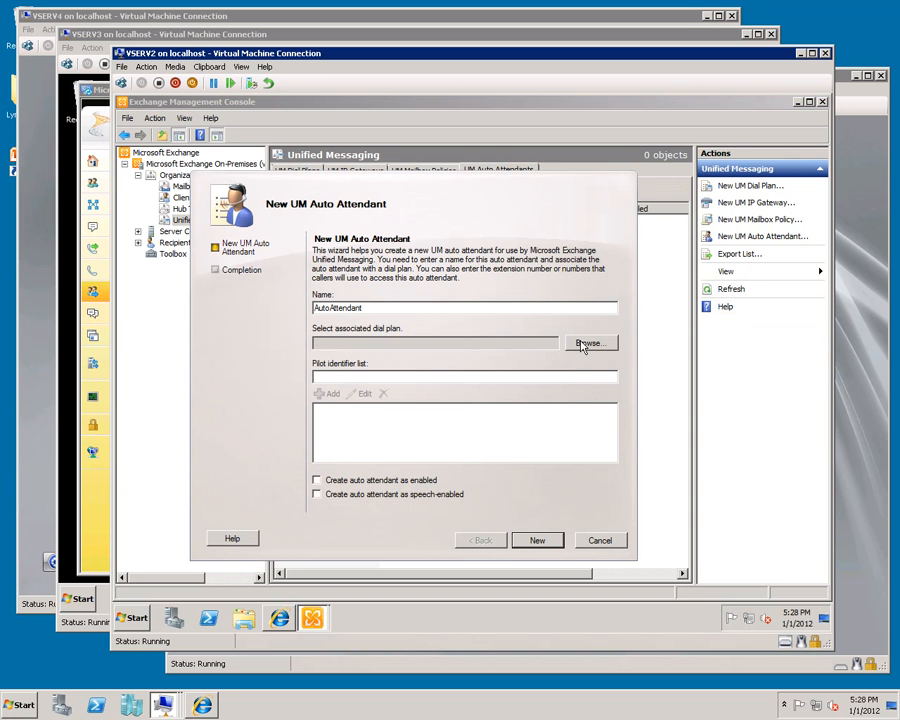
{"action": "left_click", "coordinate": [590, 344]}
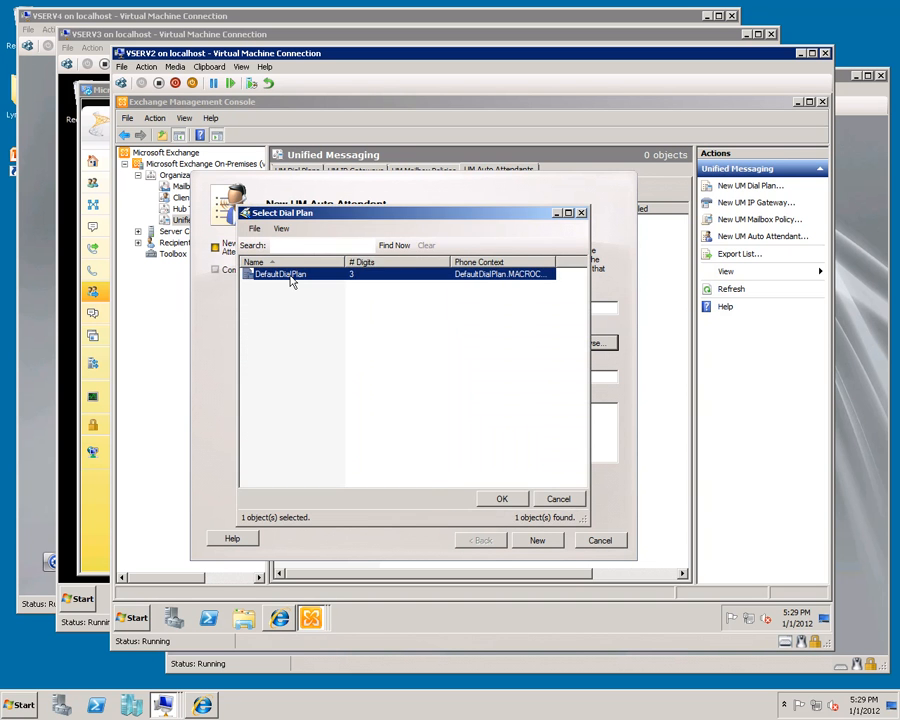
{"action": "left_click", "coordinate": [502, 498]}
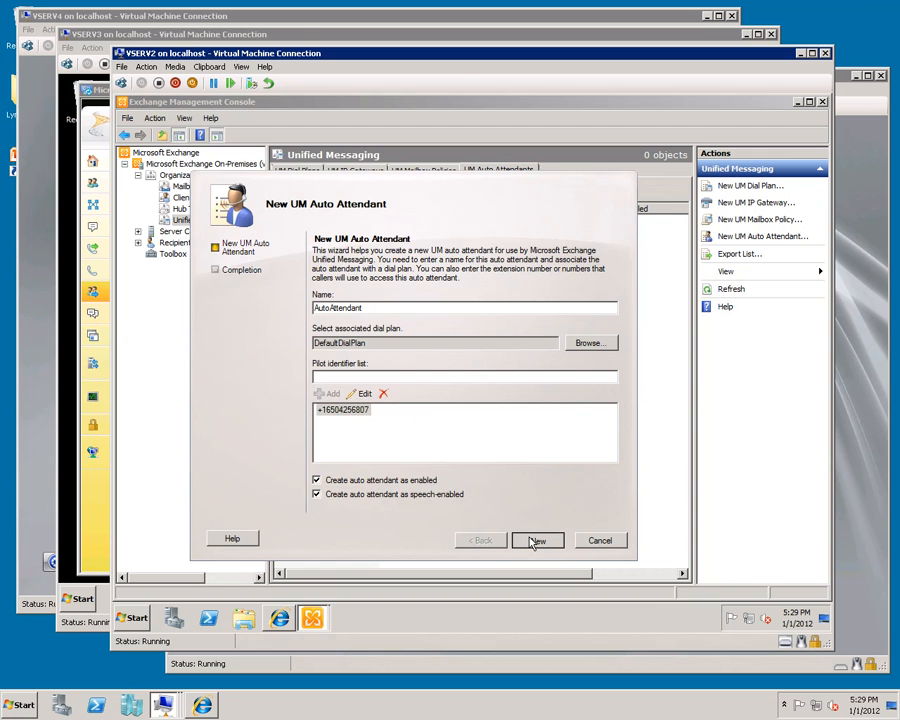
{"action": "left_click", "coordinate": [536, 540]}
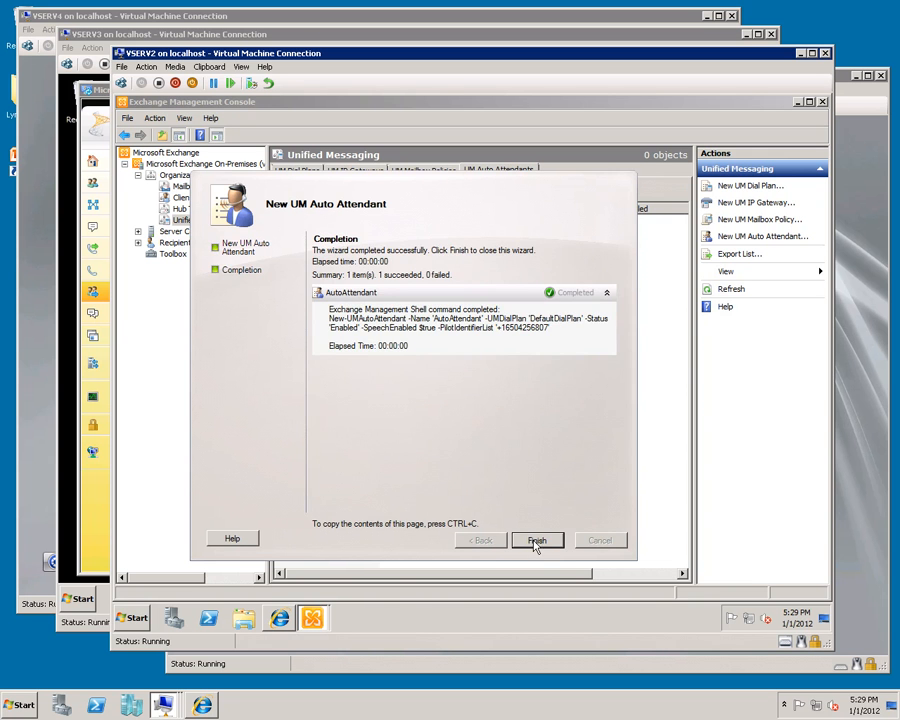
{"action": "left_click", "coordinate": [536, 540]}
{"action": "type", "text": "exch"}
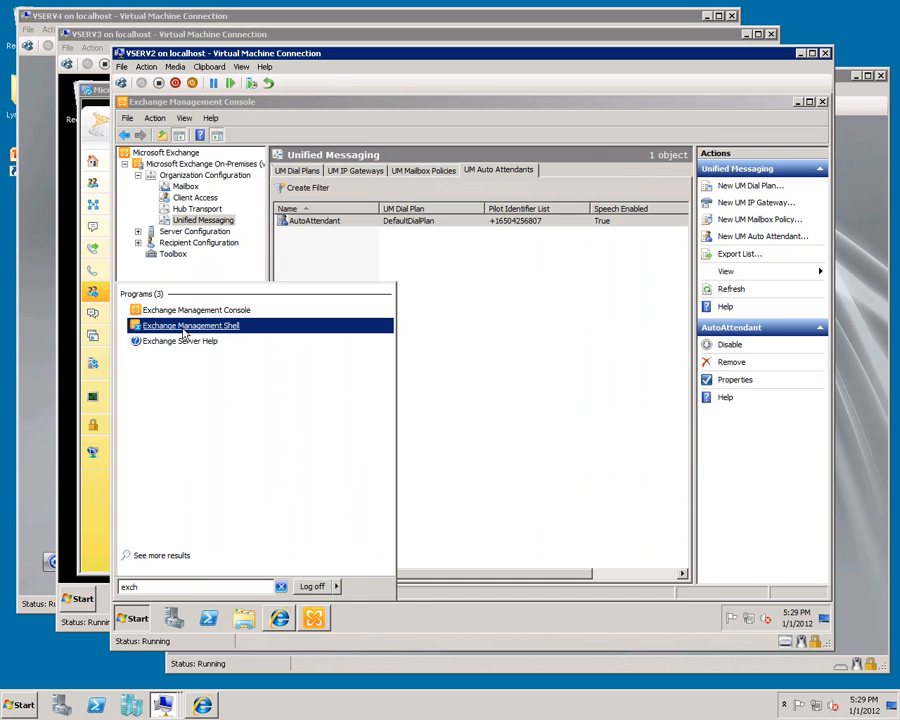
Launch Exchange Management Shell, cd to Exchange Server\v14\Scripts and run ExchUCUtil.ps1
{"action": "double_click", "coordinate": [192, 324]}
{"action": "type", "text": "cd \"C:\\Program Files"}
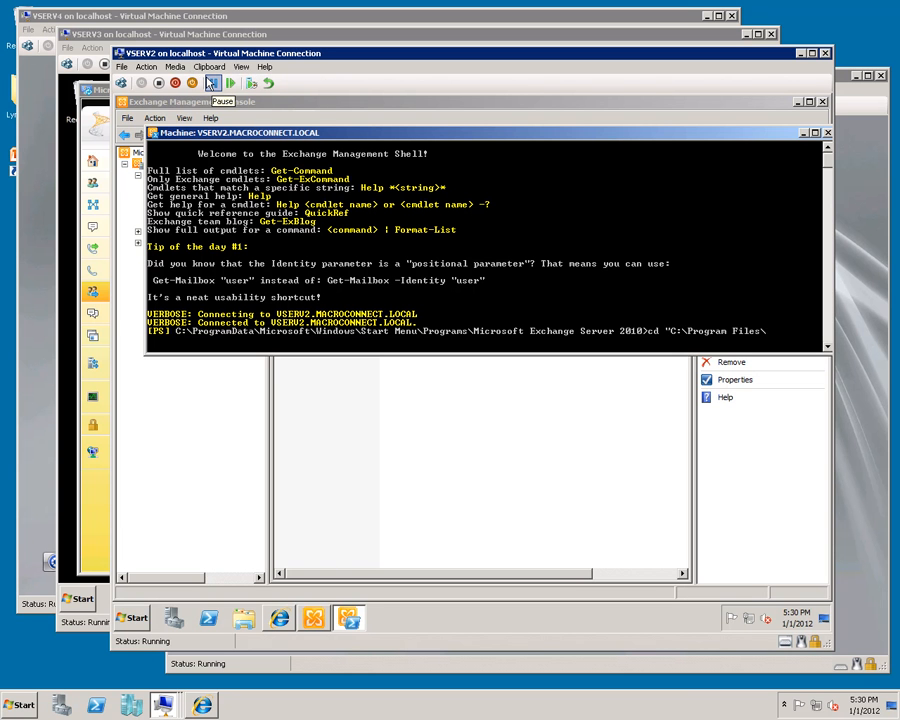
{"action": "type", "text": "\\Microsoft\\Exchange Server\\v14\\Scripts\""}
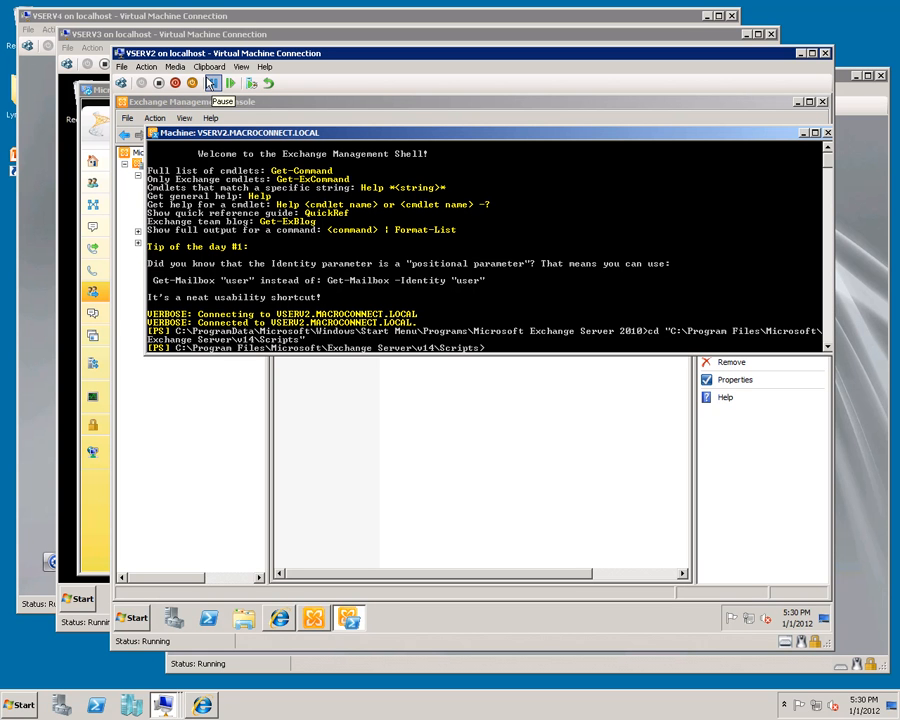
{"action": "left_click", "coordinate": [208, 66]}
{"action": "type", "text": "Restart-Service MsExchangeUM"}
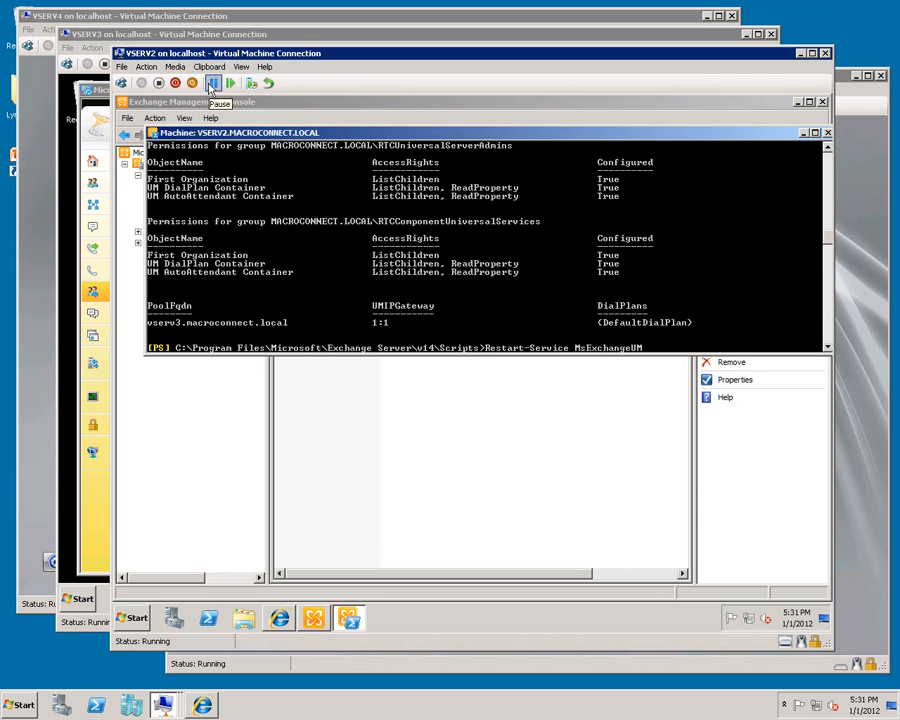
Finish Restart-Service MsExchangeUM -Force, then run OcsUmUtil.exe from the Lync Support folder
{"action": "type", "text": "-Force"}
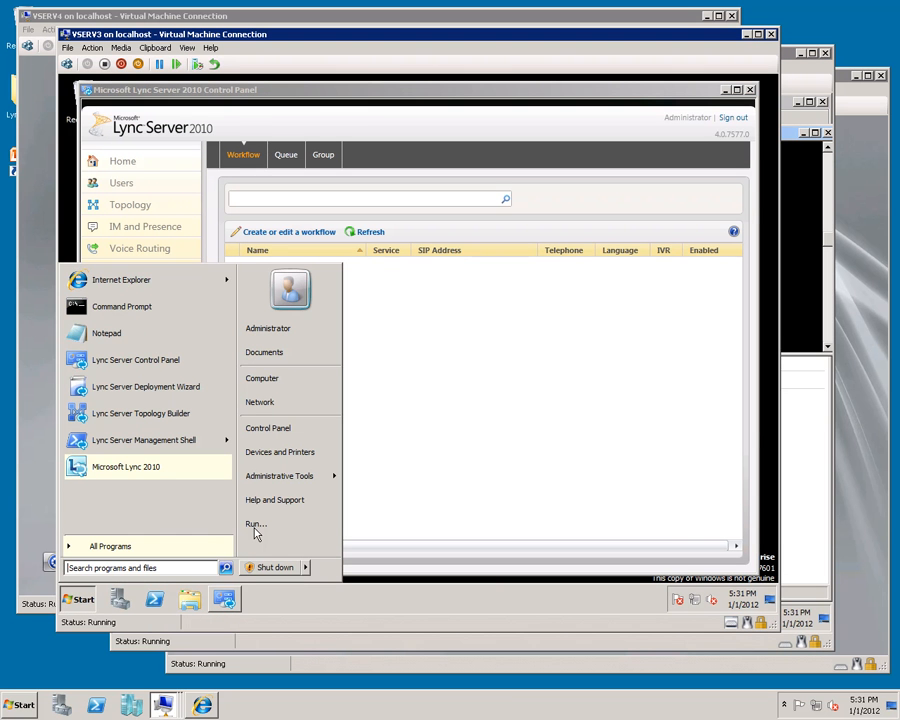
{"action": "left_click", "coordinate": [256, 524]}
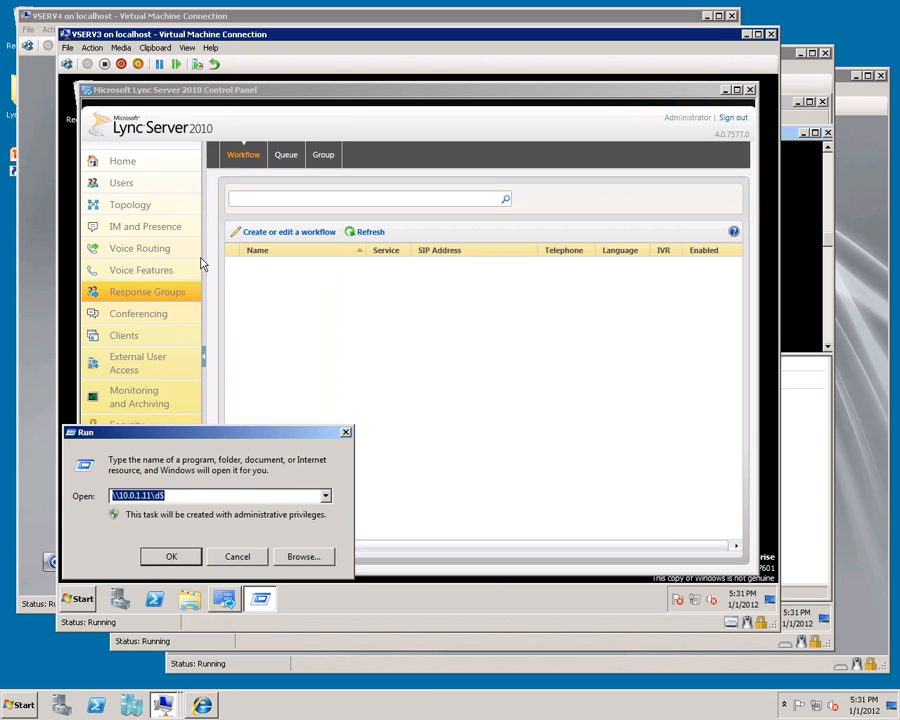
{"action": "left_click", "coordinate": [156, 48]}
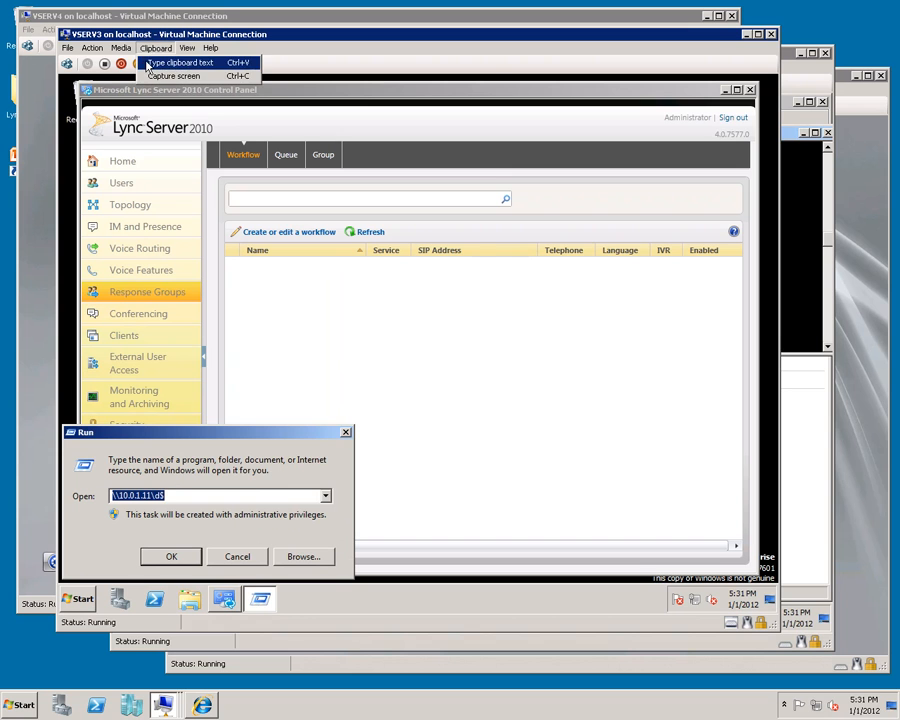
{"action": "type", "text": "C:\\Program Files\\Common"}
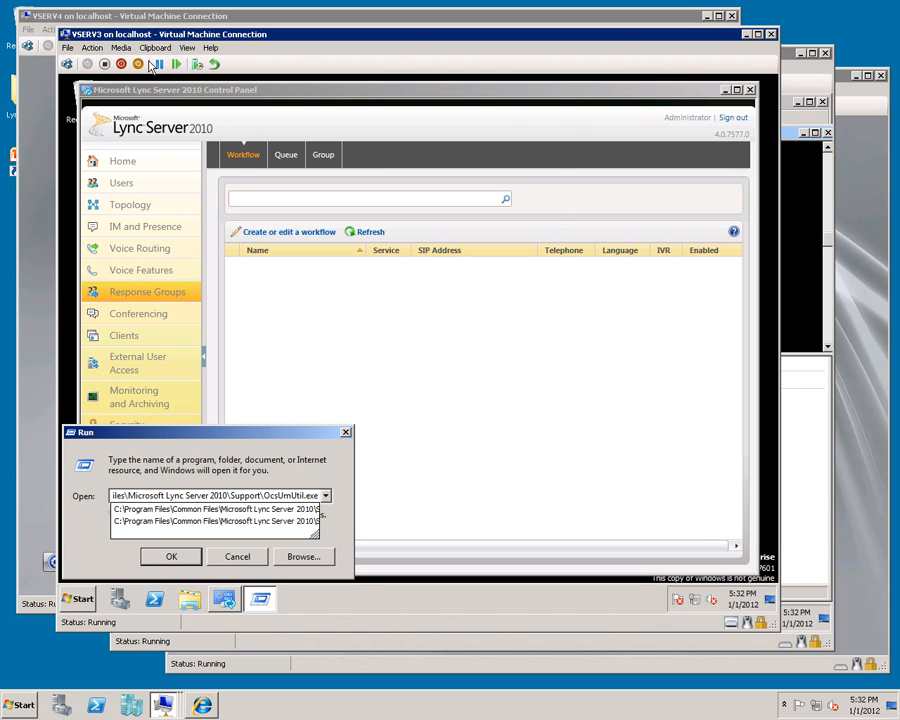
{"action": "left_click", "coordinate": [170, 556]}
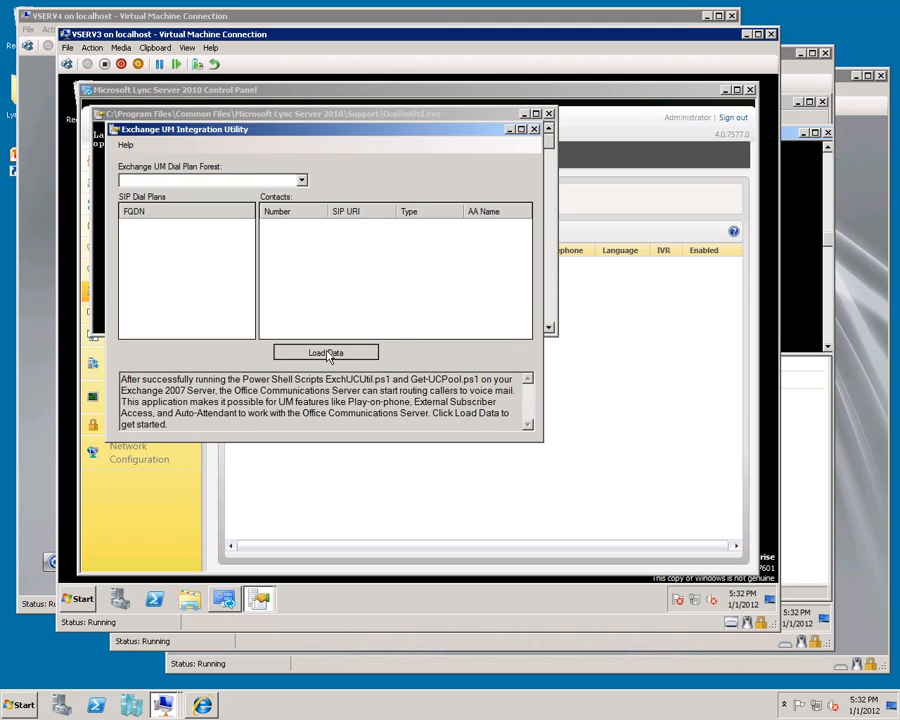
Load dial plan data and prepare a SubscriberAccess contact placed in the Lync OU
{"action": "left_click", "coordinate": [326, 352]}
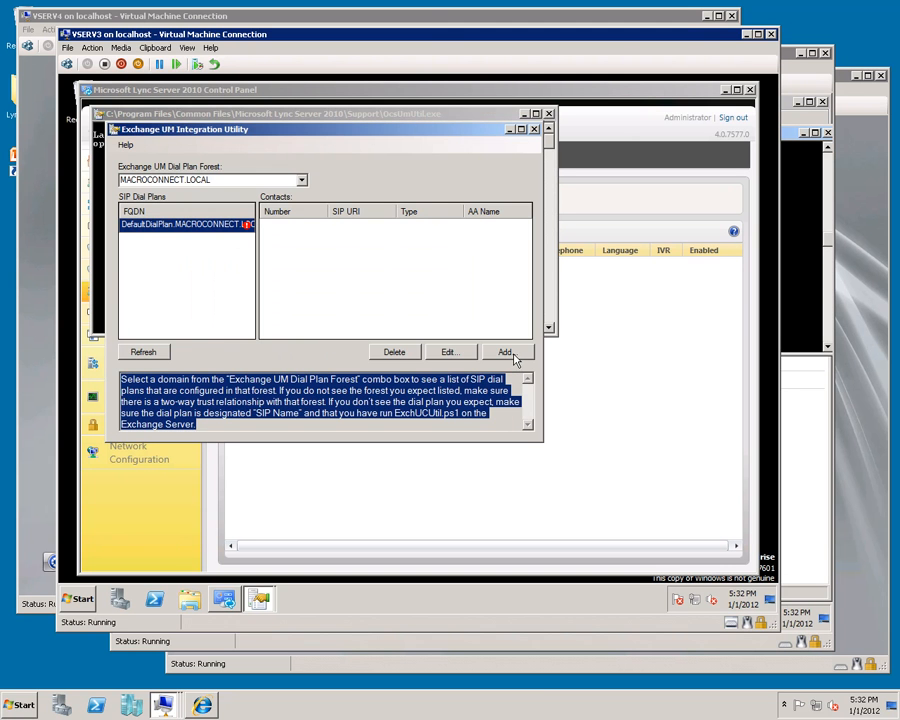
{"action": "left_click", "coordinate": [504, 352]}
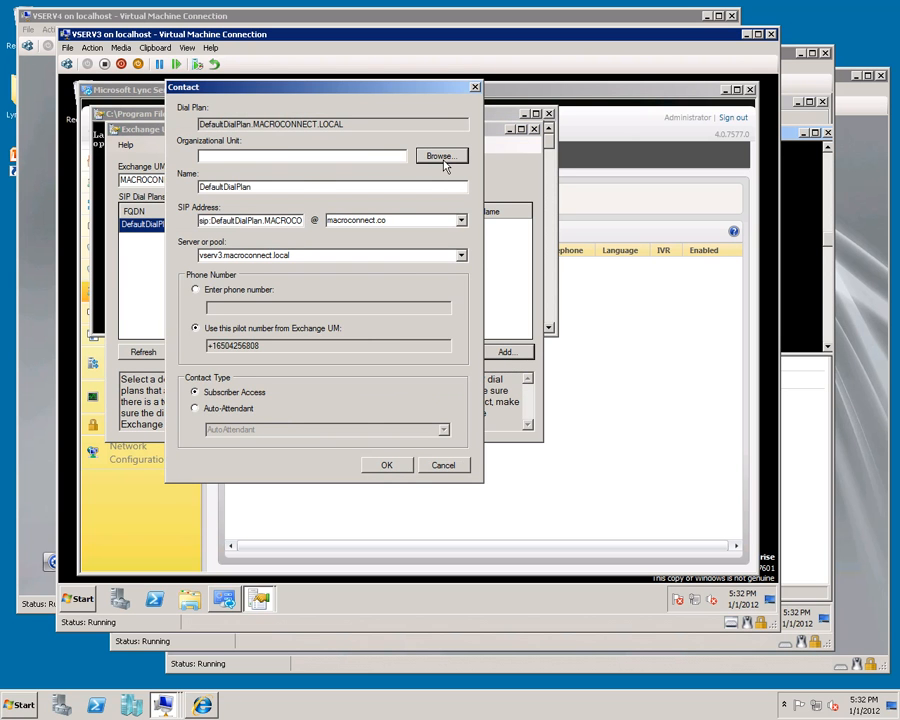
{"action": "left_click", "coordinate": [440, 156]}
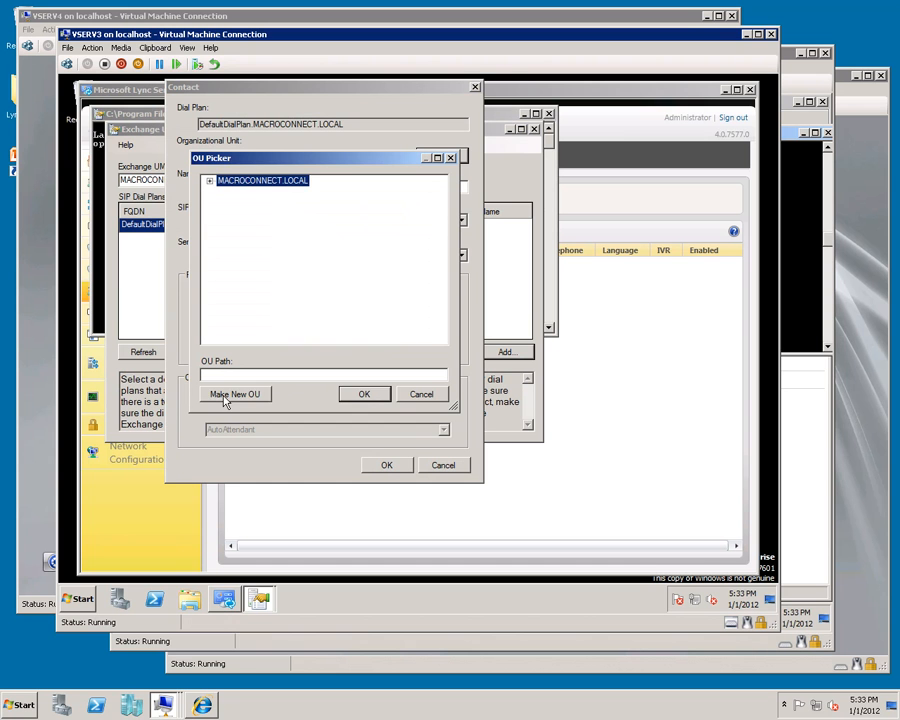
{"action": "left_click", "coordinate": [208, 180]}
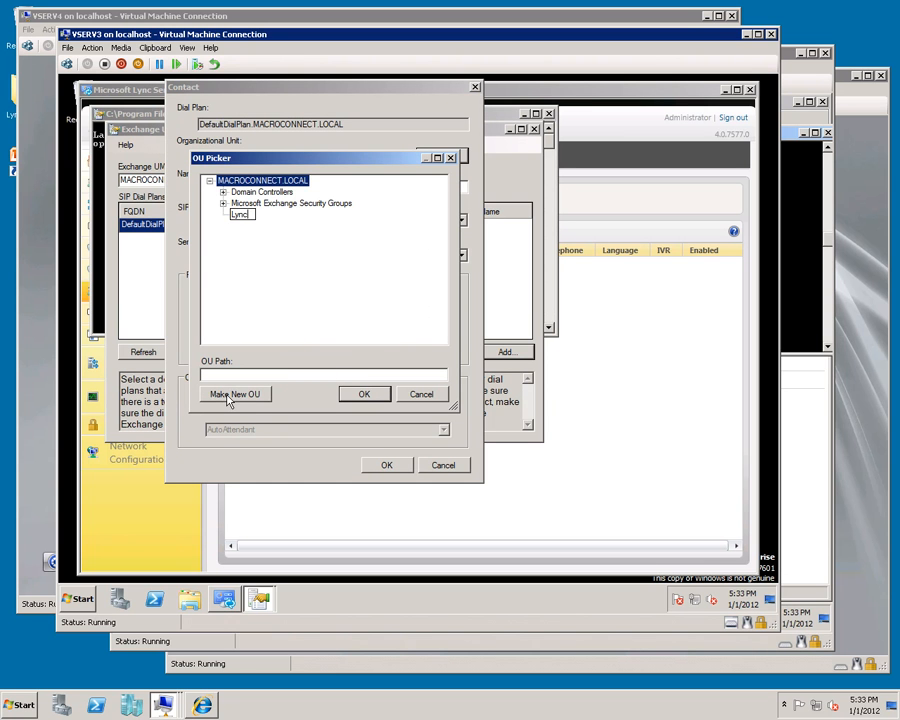
{"action": "left_click", "coordinate": [240, 214]}
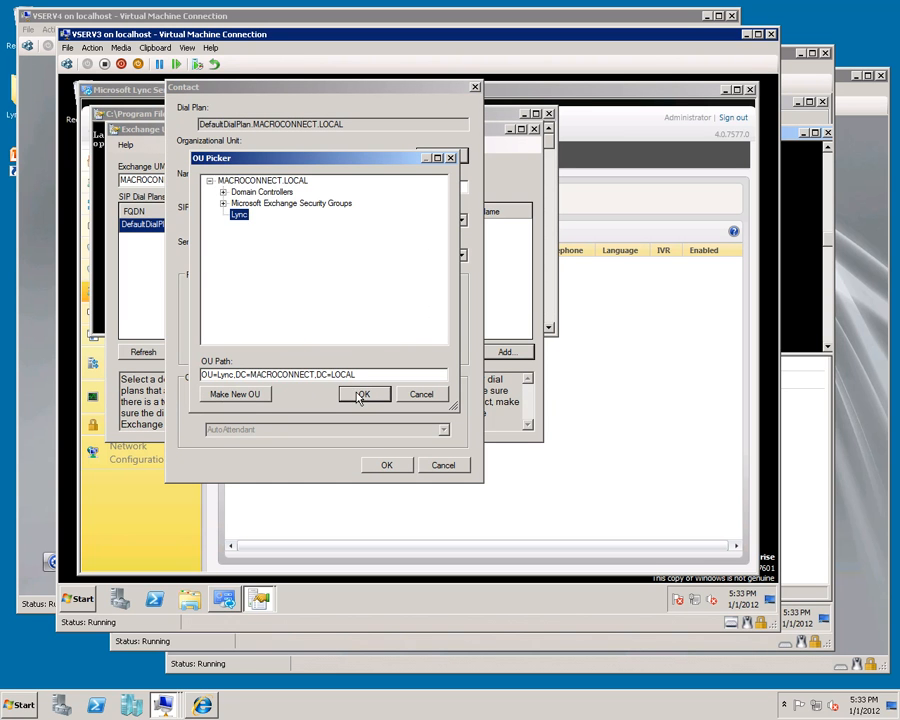
{"action": "left_click", "coordinate": [364, 392]}
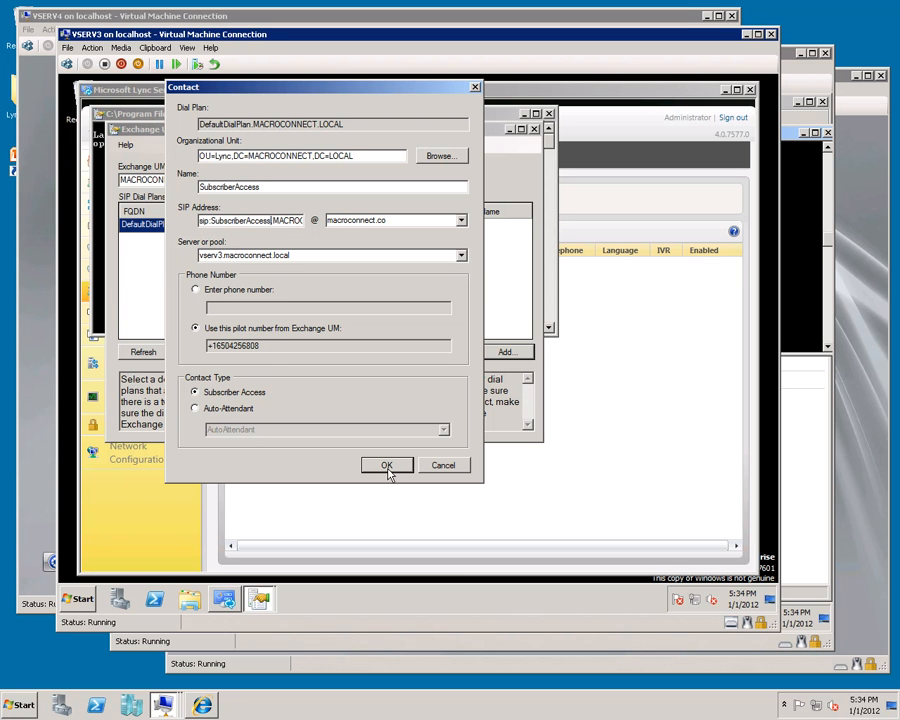
{"action": "left_click", "coordinate": [388, 464]}
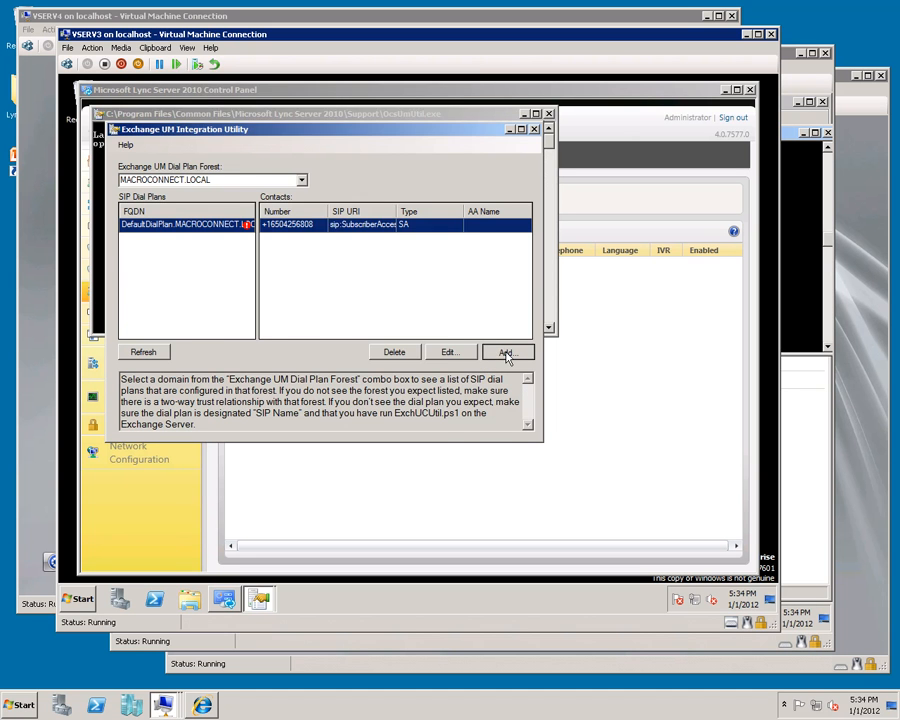
{"action": "left_click", "coordinate": [506, 352]}
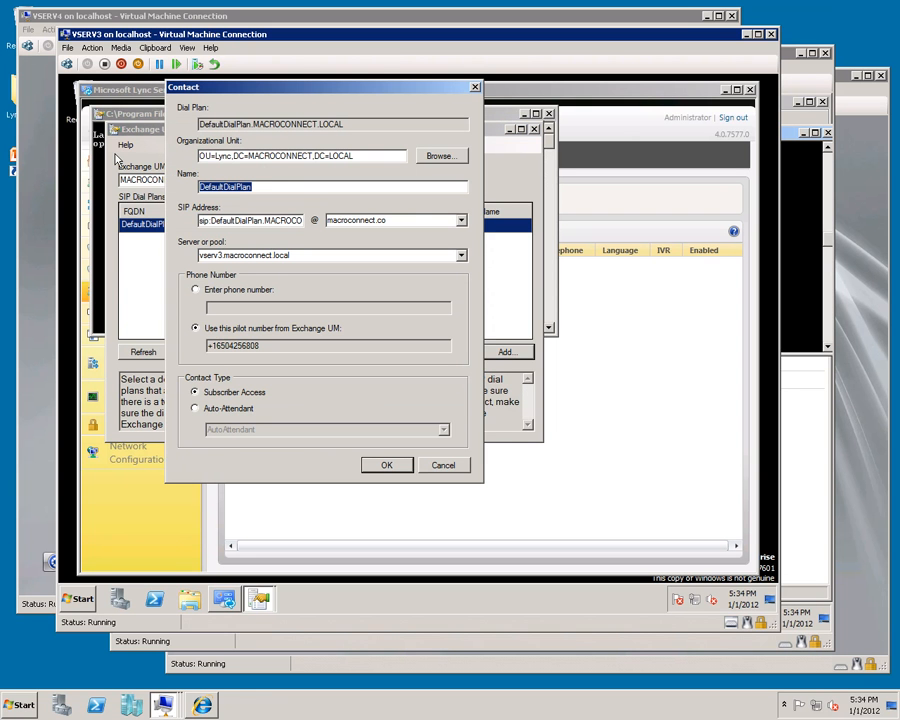
{"action": "type", "text": "AutoAttendant"}
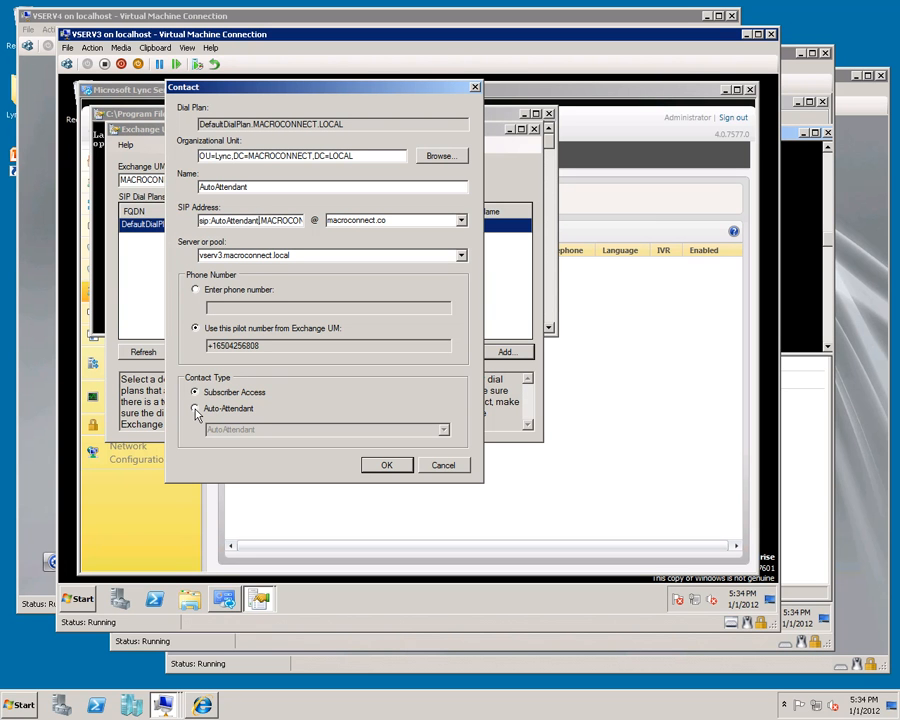
{"action": "left_click", "coordinate": [196, 408]}
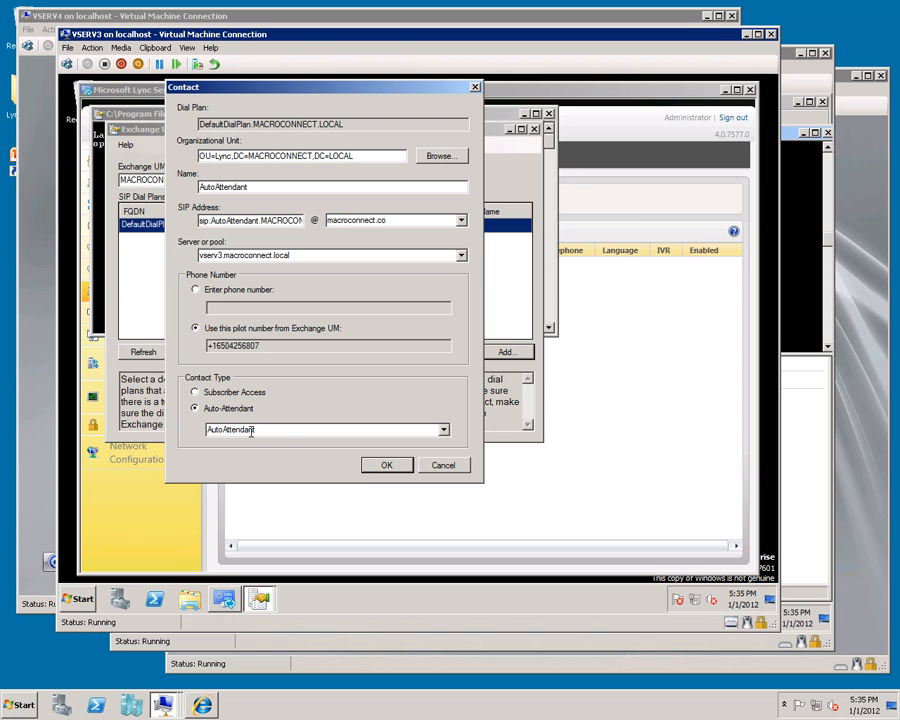
{"action": "left_click", "coordinate": [386, 464]}
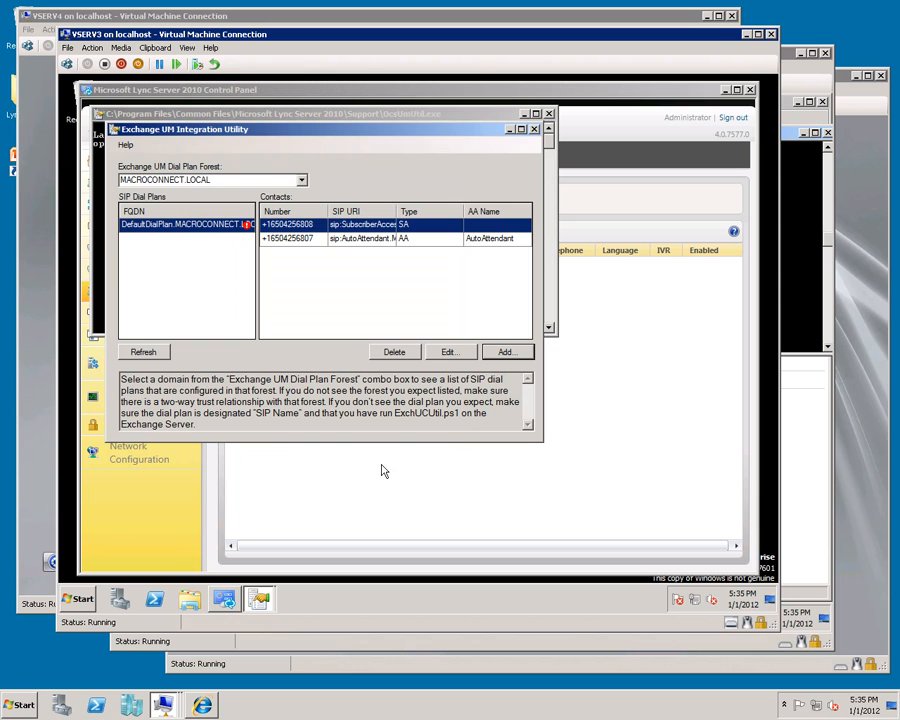
{"action": "mouse_move", "coordinate": [448, 252]}
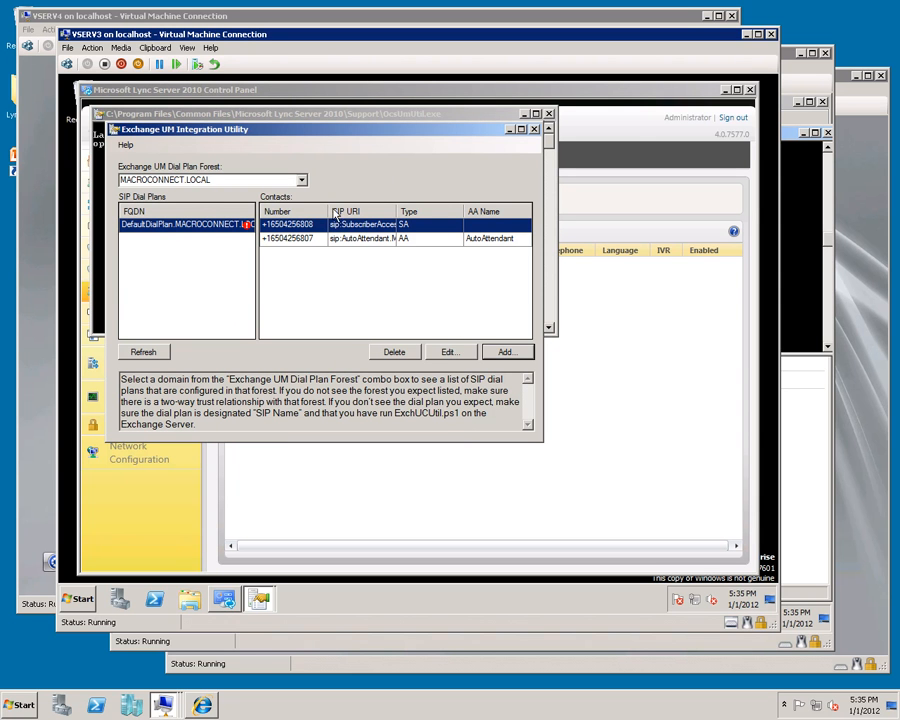
{"action": "mouse_move", "coordinate": [296, 240]}
{"action": "type", "text": "services.msc"}
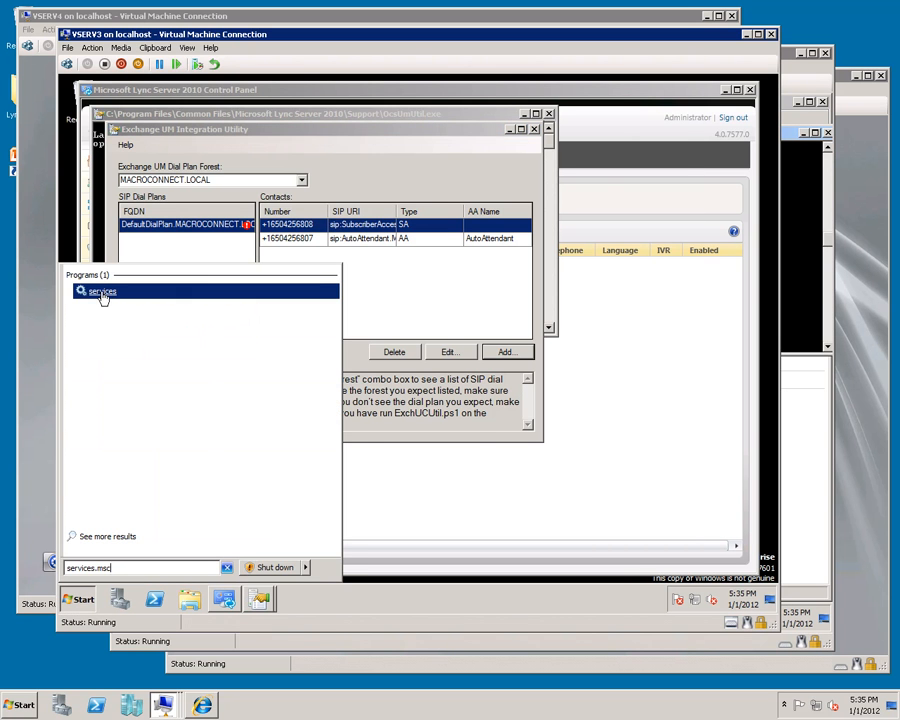
Run services.msc from the Start menu search result on the Lync server
{"action": "right_click", "coordinate": [404, 344]}
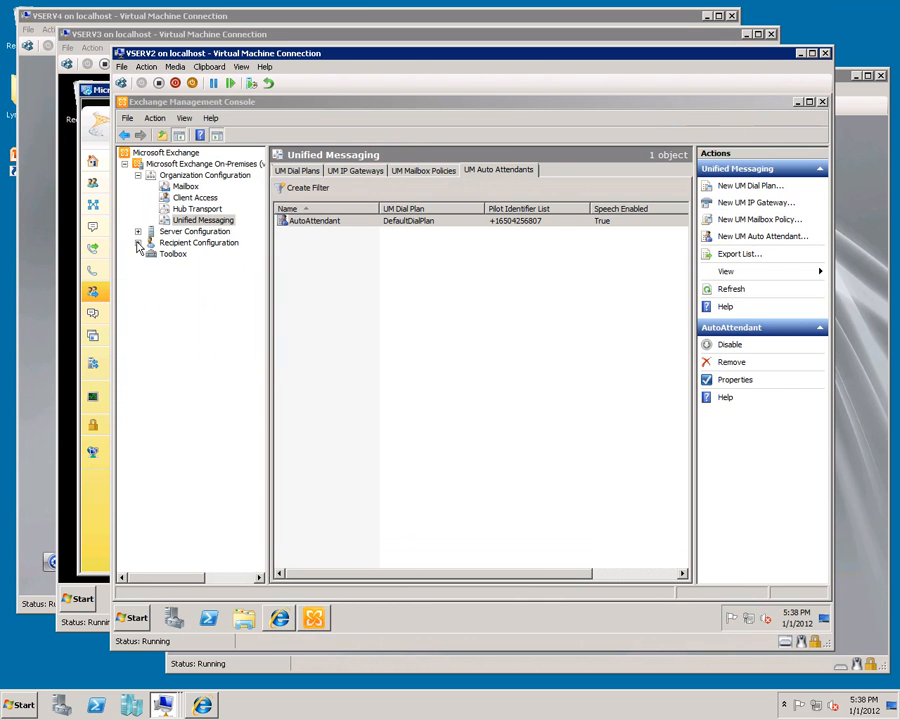
Enable Unified Messaging on the Administrator mailbox with DefaultDialPlan Default Policy and extension 801
{"action": "left_click", "coordinate": [140, 244]}
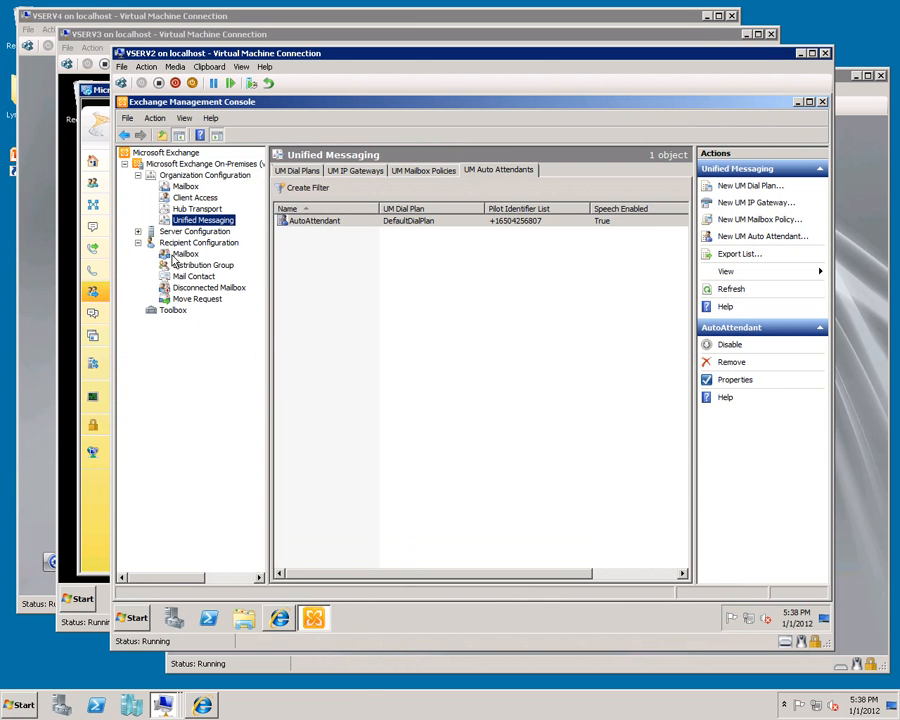
{"action": "left_click", "coordinate": [184, 252]}
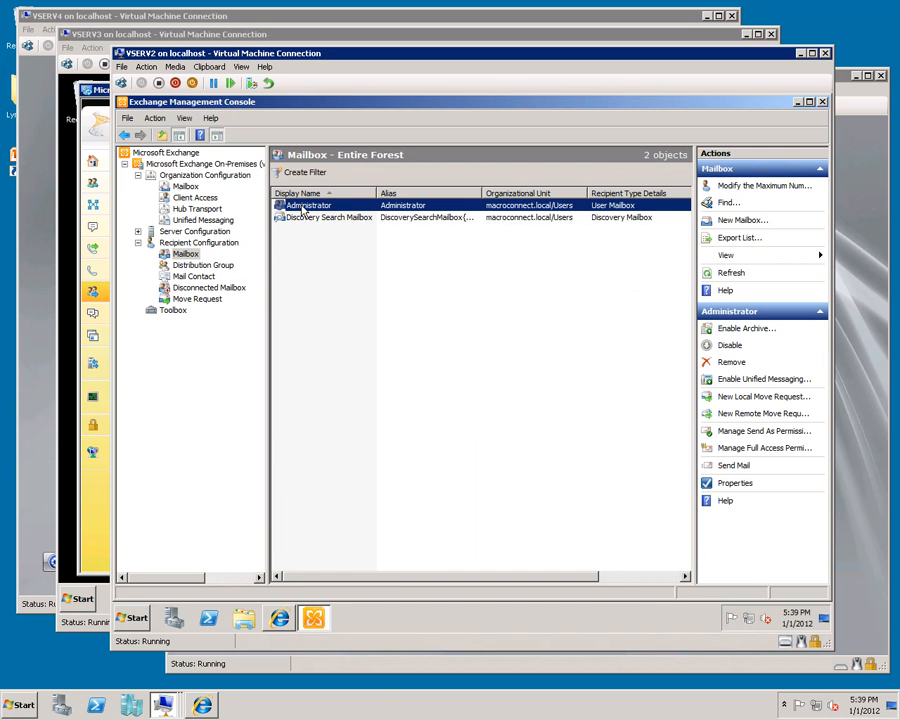
{"action": "mouse_move", "coordinate": [738, 384]}
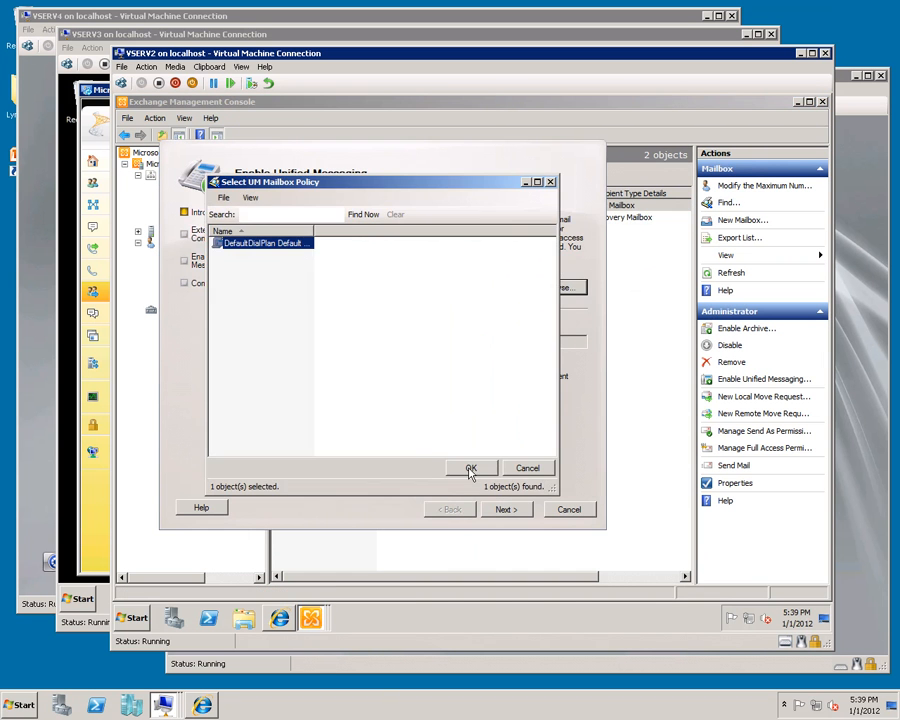
{"action": "left_click", "coordinate": [470, 468]}
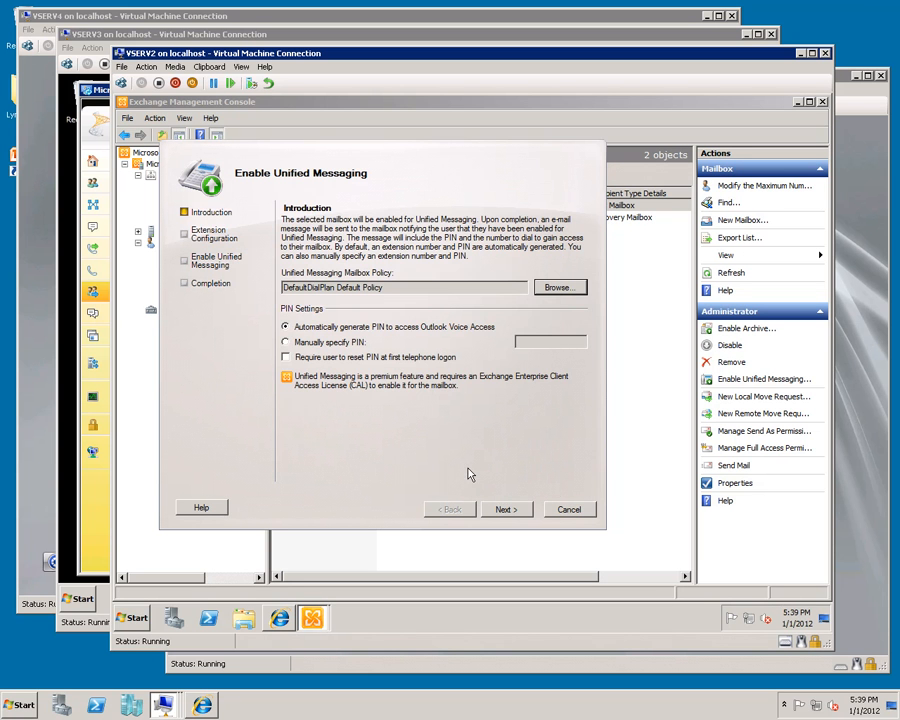
{"action": "left_click", "coordinate": [504, 510]}
{"action": "type", "text": "801"}
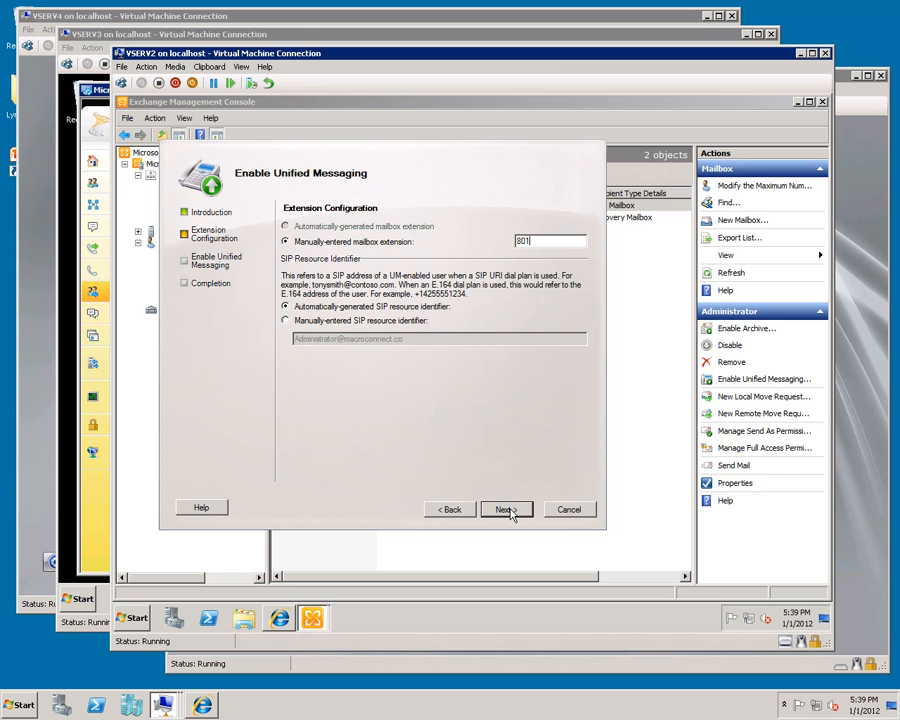
{"action": "left_click", "coordinate": [504, 510]}
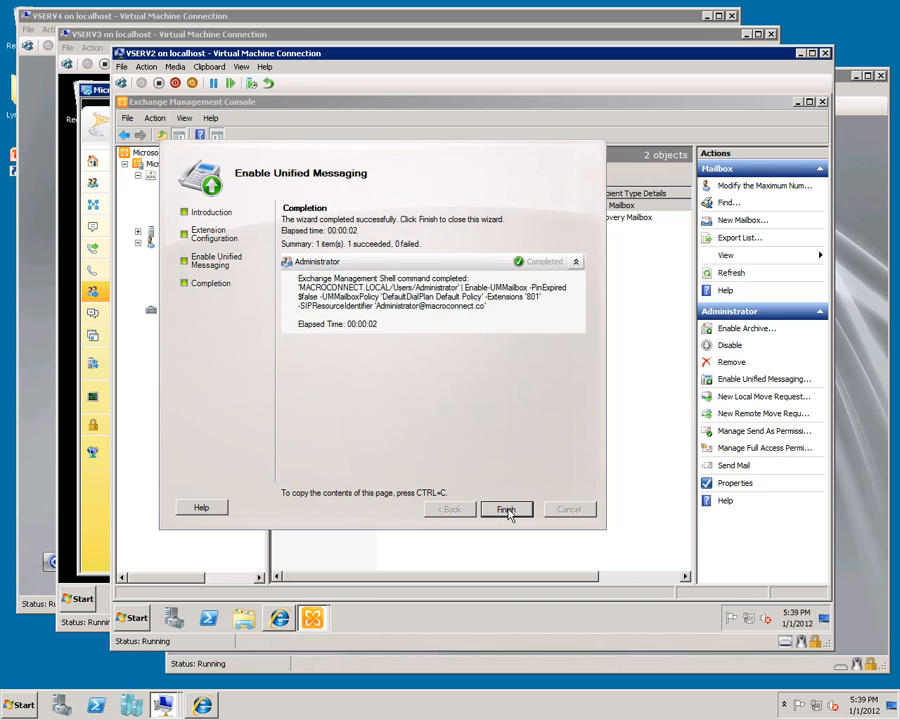
{"action": "left_click", "coordinate": [504, 510]}
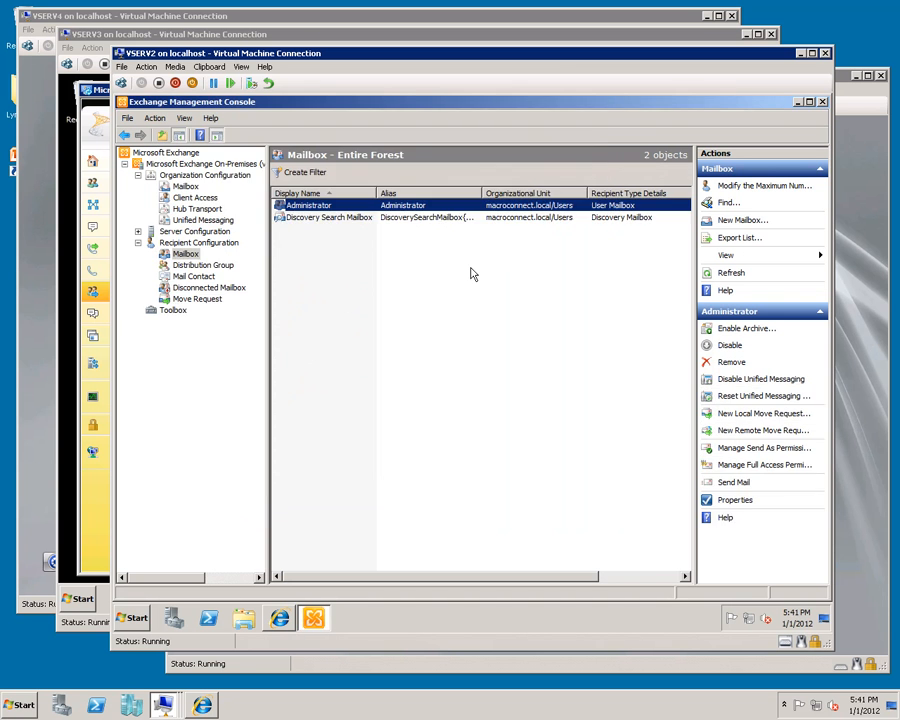